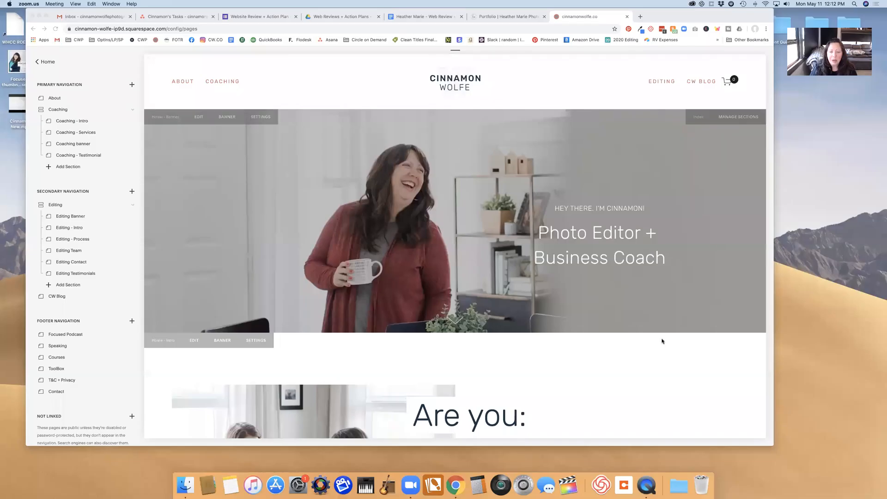
pyautogui.moveTo(388, 275)
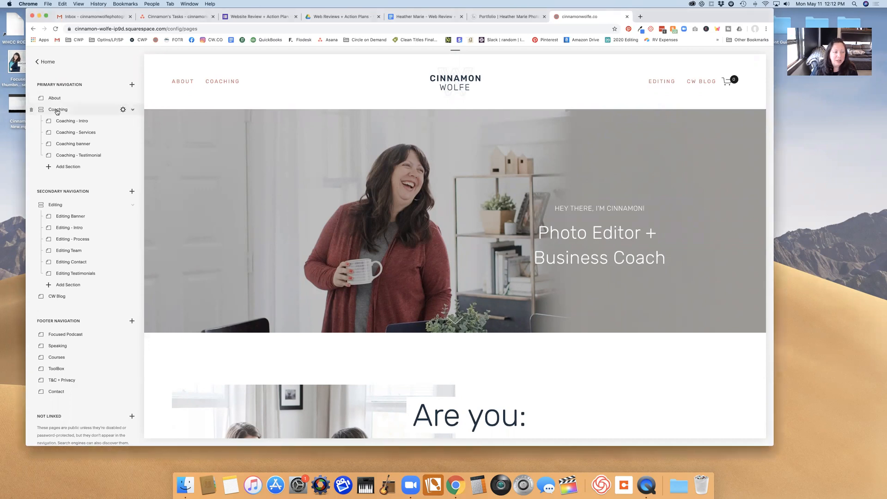
# Scroll the Pages panel and open the Blog page's list of posts.
pyautogui.scroll(-3)
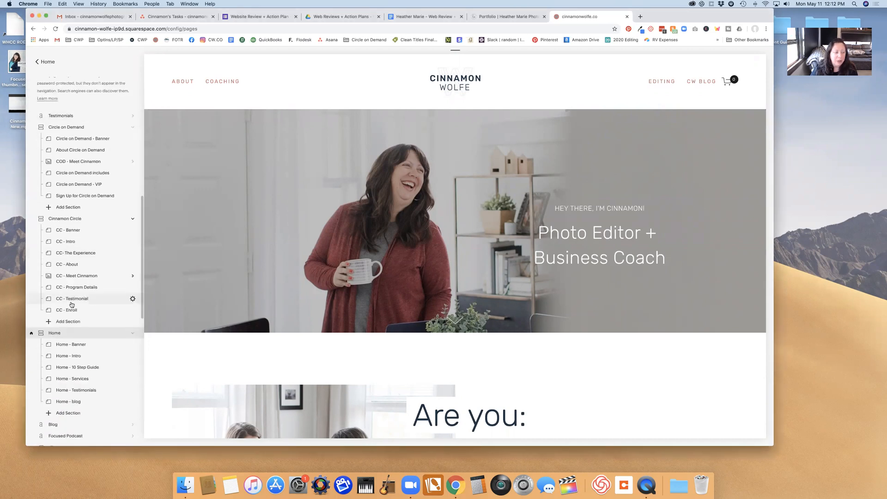
pyautogui.click(73, 298)
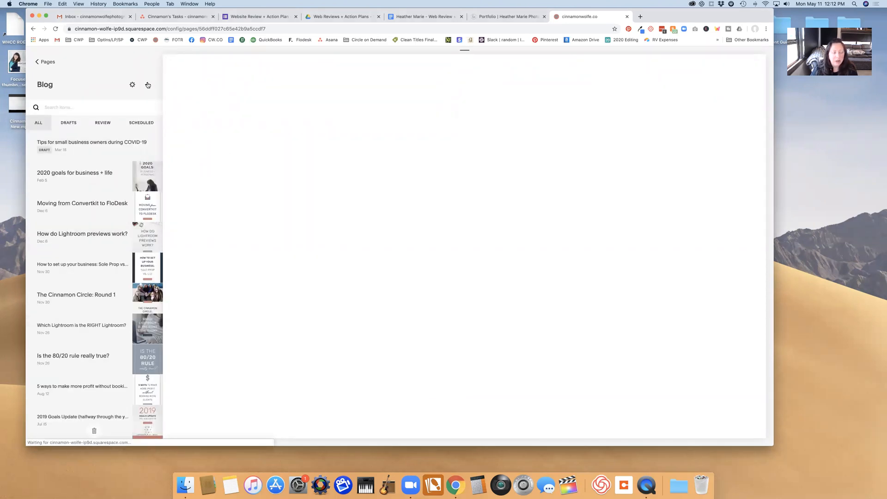
# Create a new untitled blog post and add an empty image block.
pyautogui.click(147, 84)
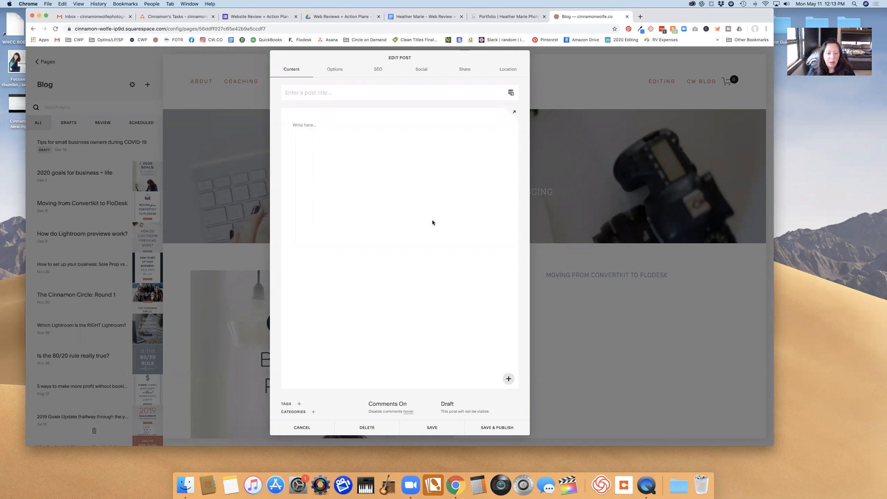
pyautogui.moveTo(324, 135)
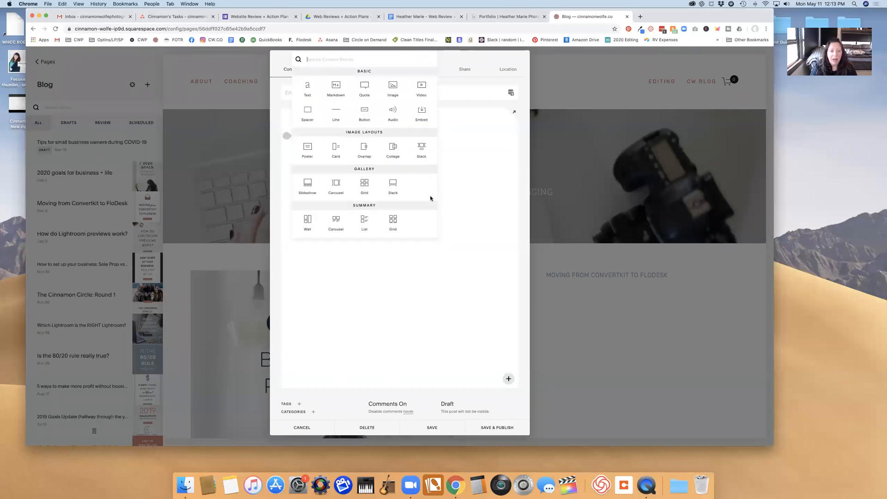
pyautogui.click(393, 88)
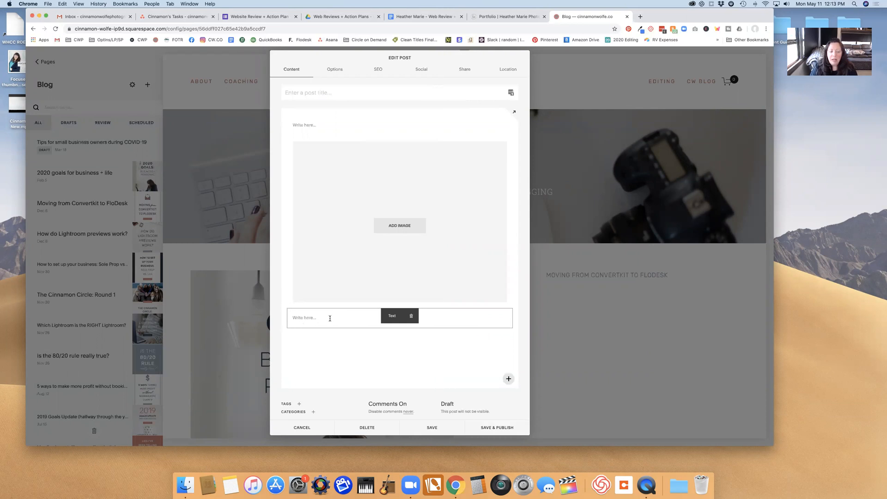
pyautogui.moveTo(389, 328)
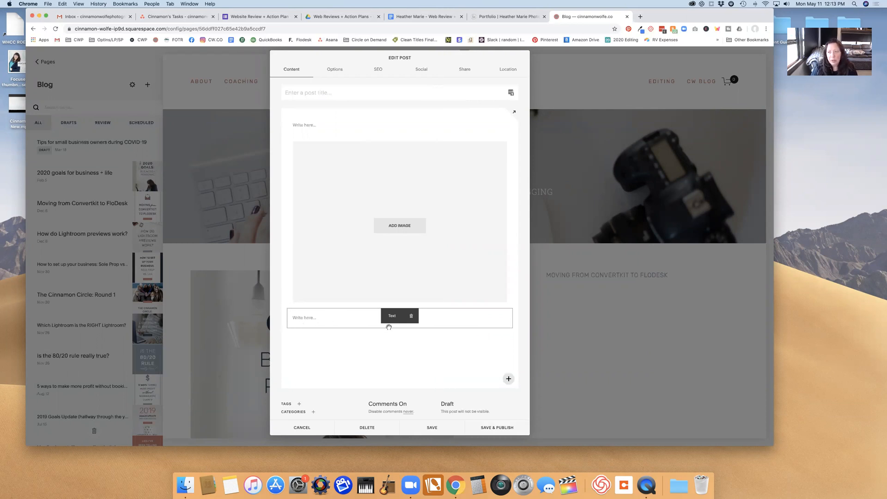
pyautogui.moveTo(353, 332)
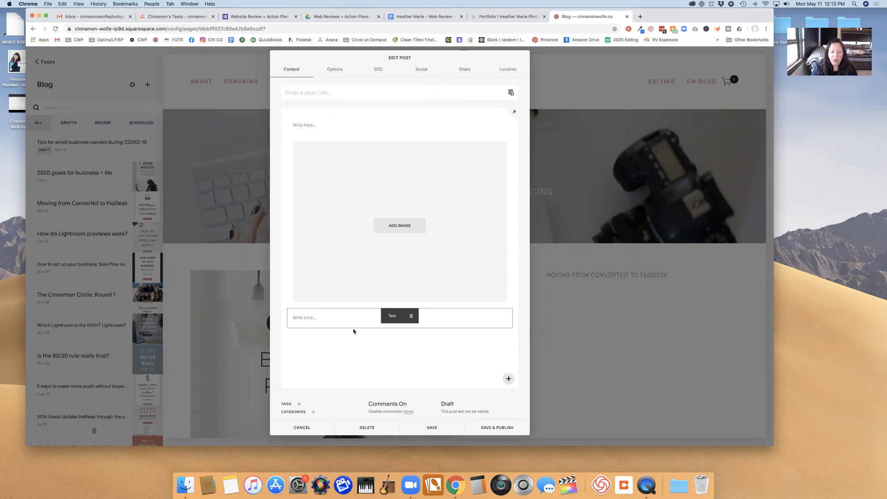
# Insert a trial Gallery block, preview it, then delete it.
pyautogui.click(509, 379)
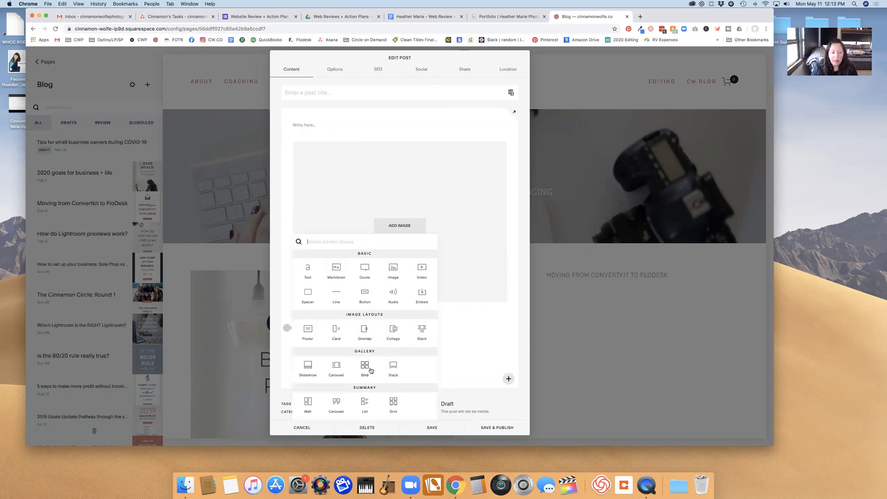
pyautogui.click(394, 369)
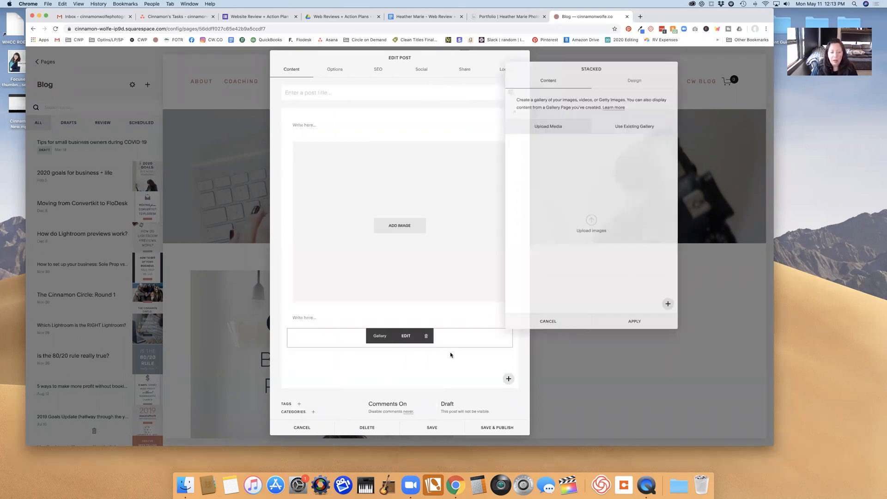
pyautogui.click(634, 321)
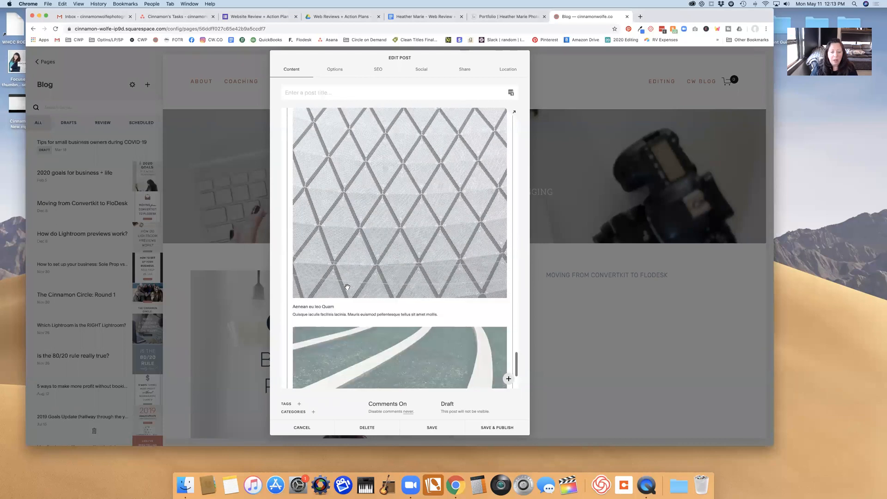
pyautogui.scroll(-3)
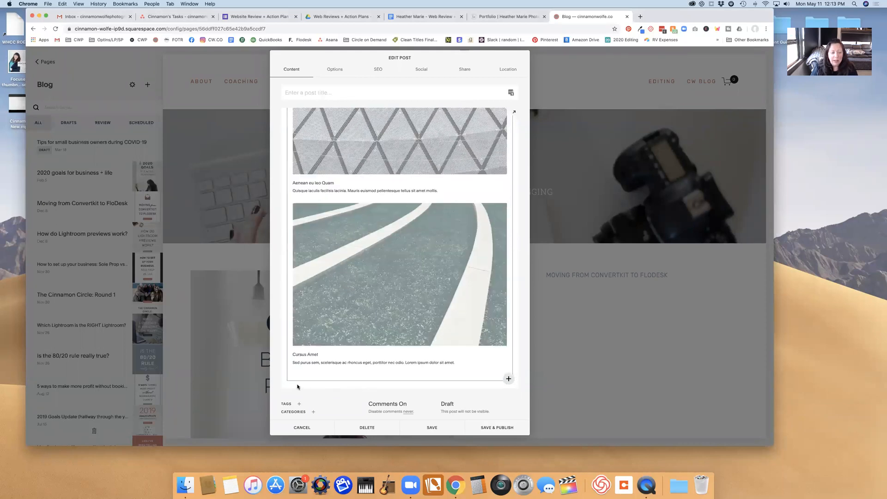
pyautogui.moveTo(285, 379)
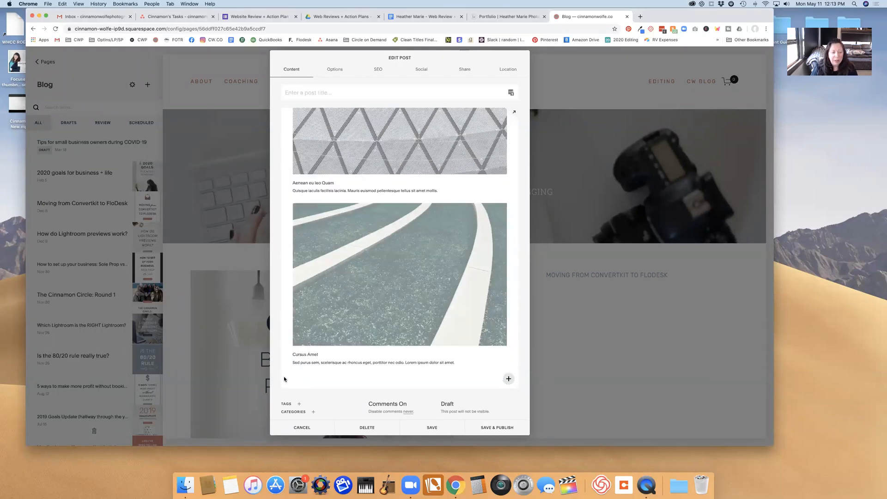
pyautogui.scroll(-3)
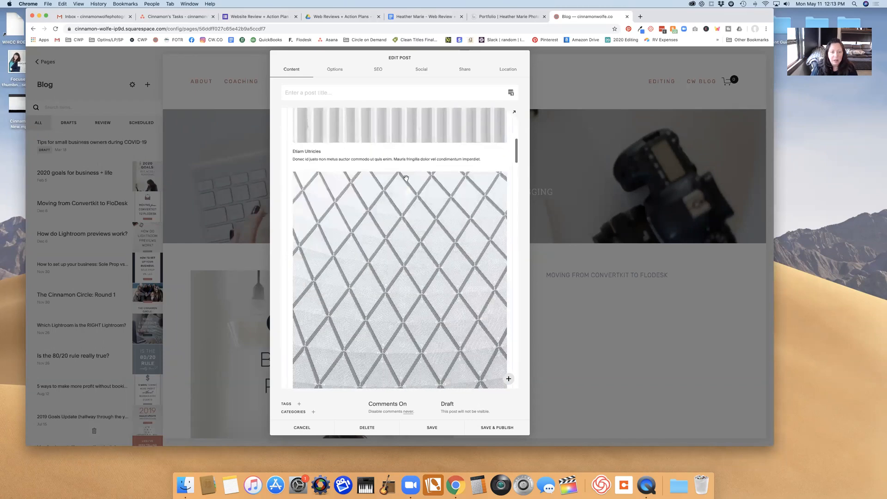
pyautogui.scroll(3)
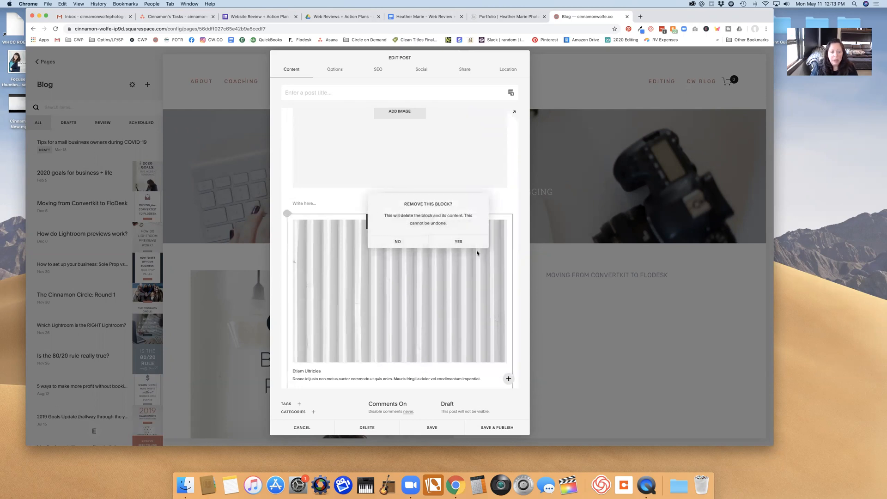
pyautogui.click(458, 241)
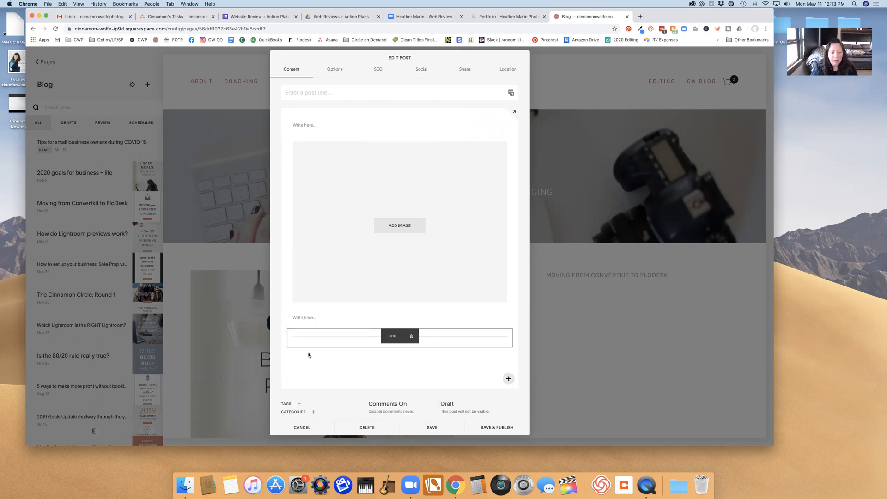
# Add a text block 'Interested in working together?' formatted as a heading.
pyautogui.click(508, 378)
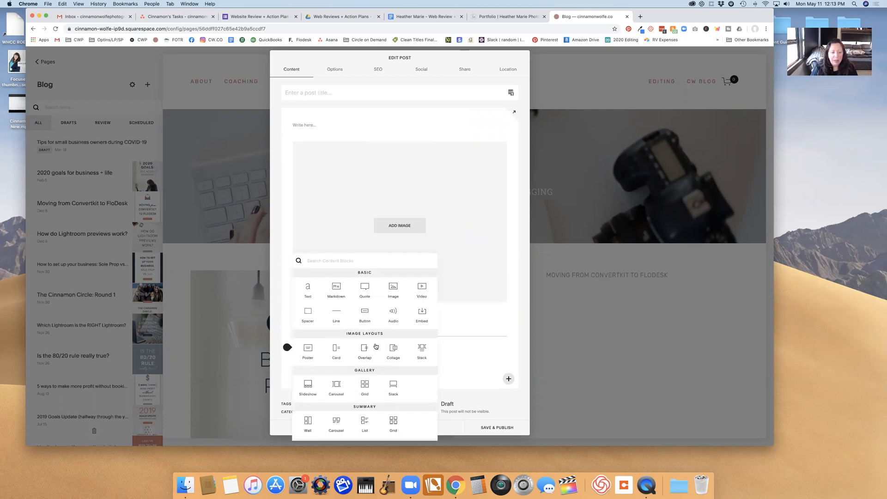
pyautogui.moveTo(308, 288)
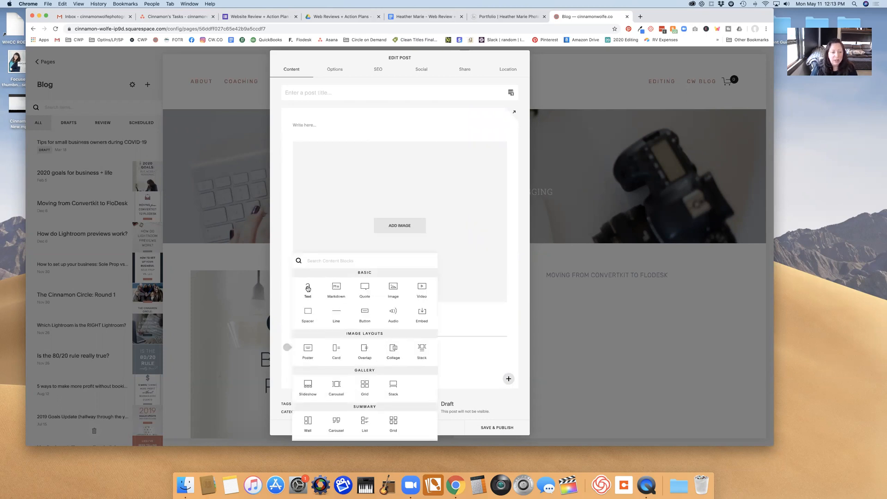
pyautogui.click(308, 288)
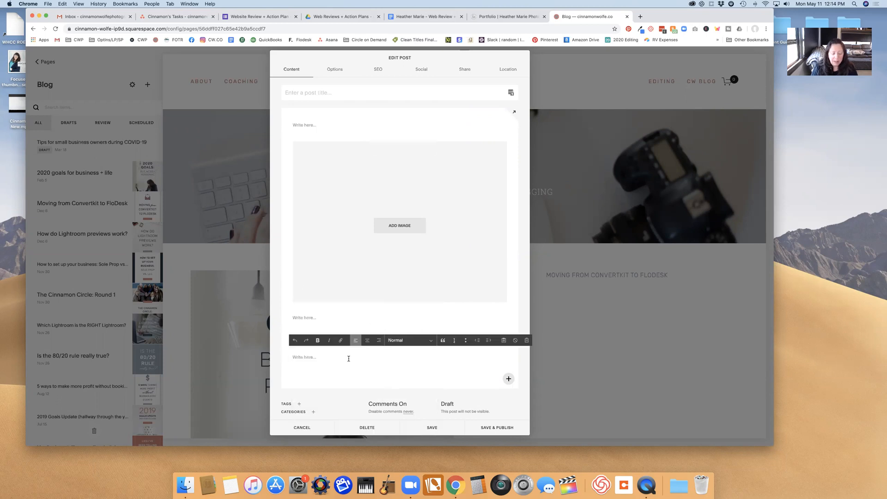
pyautogui.write('Interested in working to')
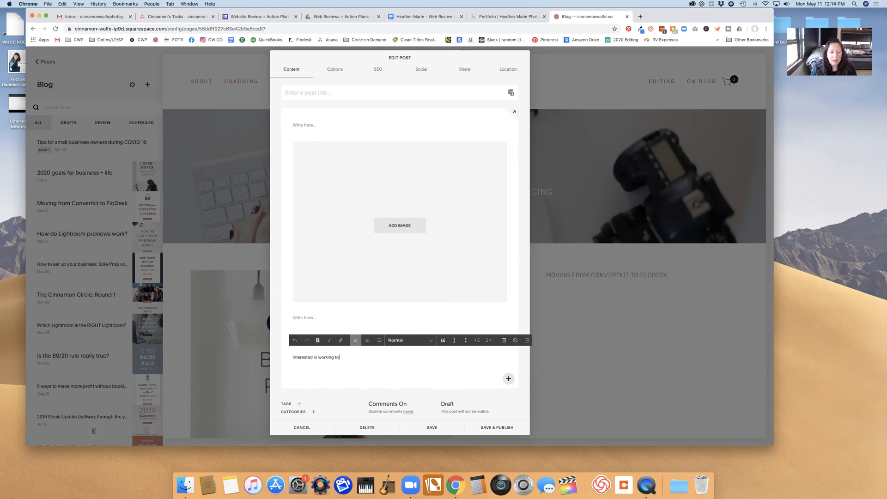
pyautogui.write('gether?')
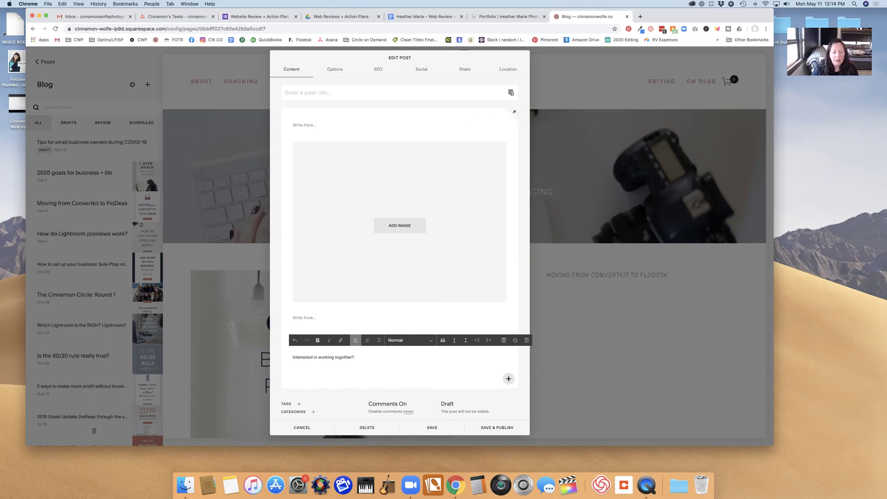
pyautogui.click(409, 340)
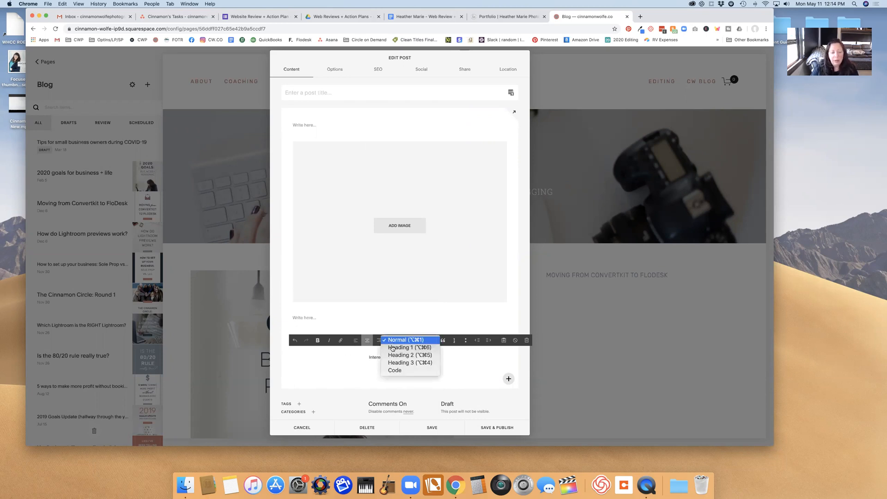
pyautogui.click(410, 355)
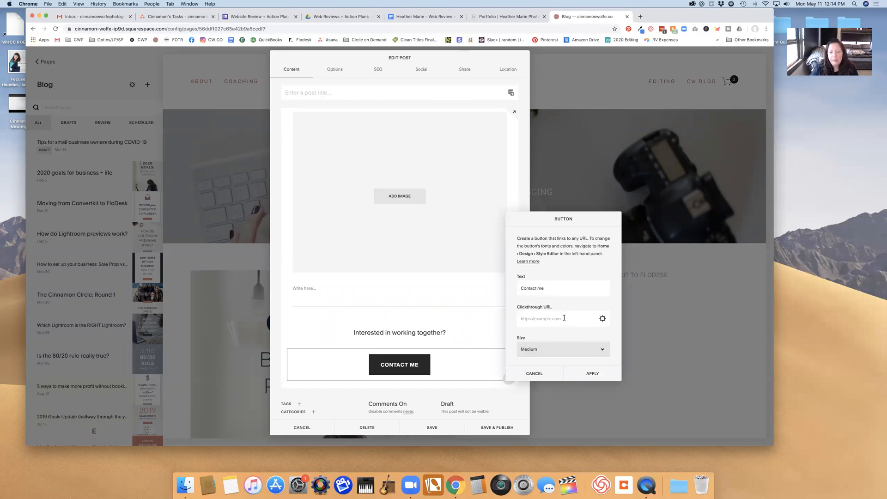
# Link the Contact Me button to the /contact page, opening in a new window.
pyautogui.click(602, 319)
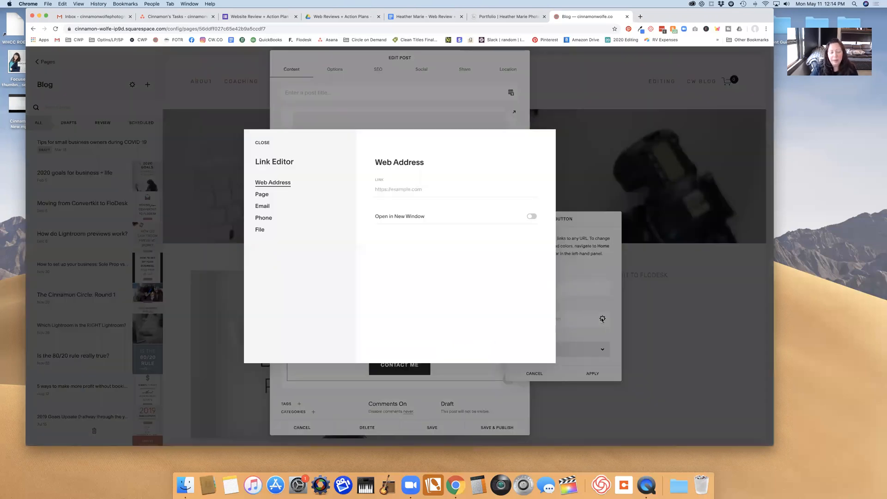
pyautogui.click(263, 194)
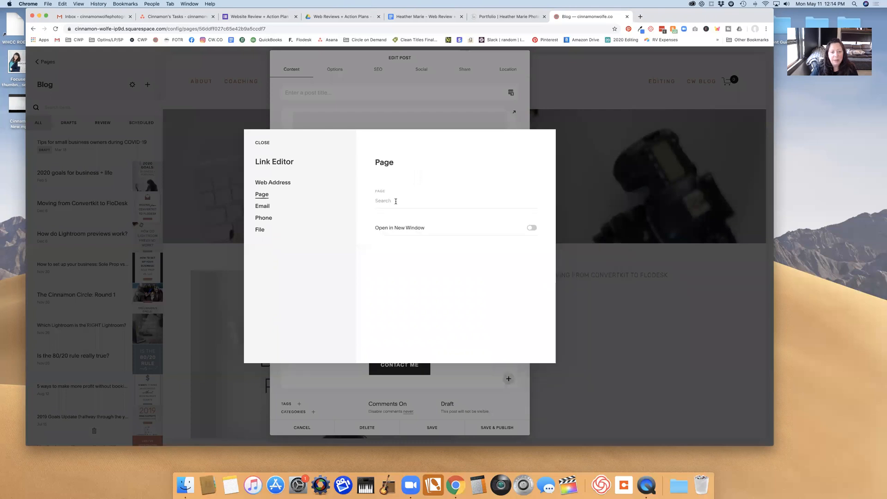
pyautogui.write('/con')
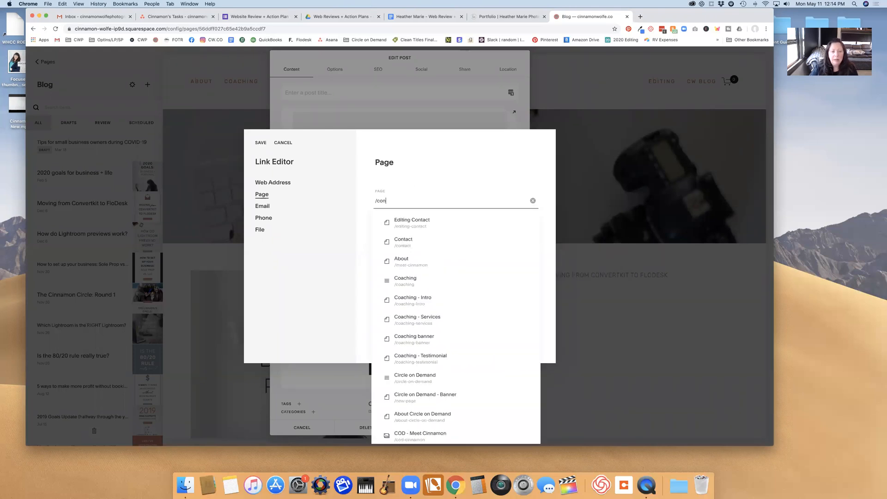
pyautogui.click(403, 243)
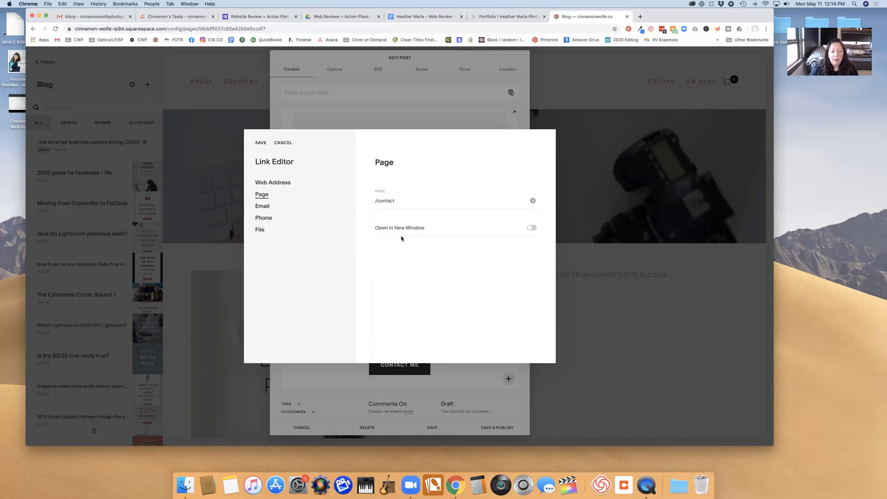
pyautogui.click(530, 227)
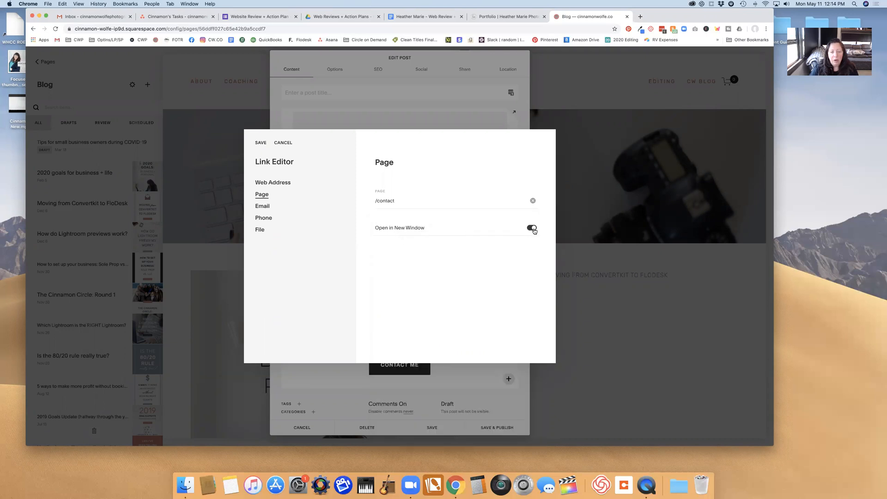
pyautogui.click(531, 228)
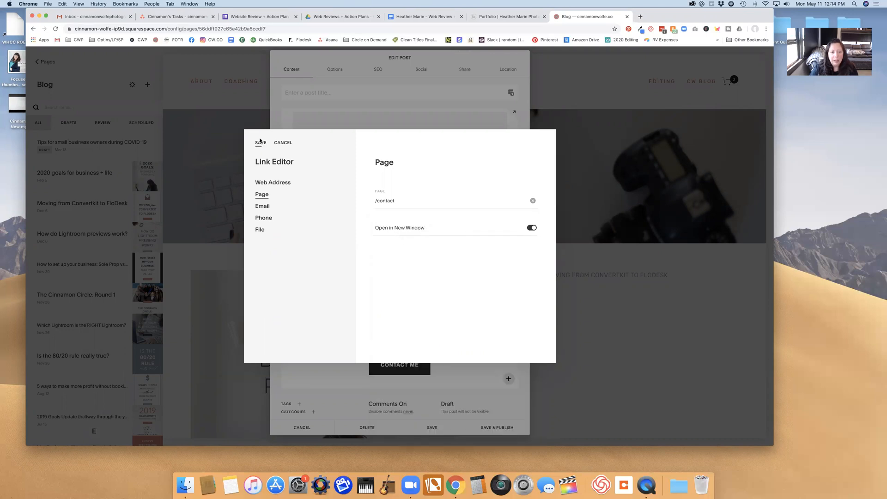
pyautogui.click(261, 142)
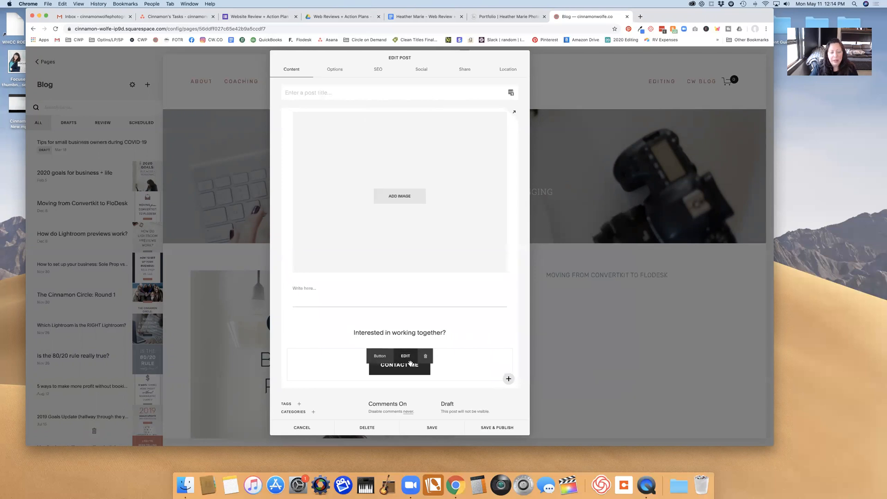
pyautogui.moveTo(345, 371)
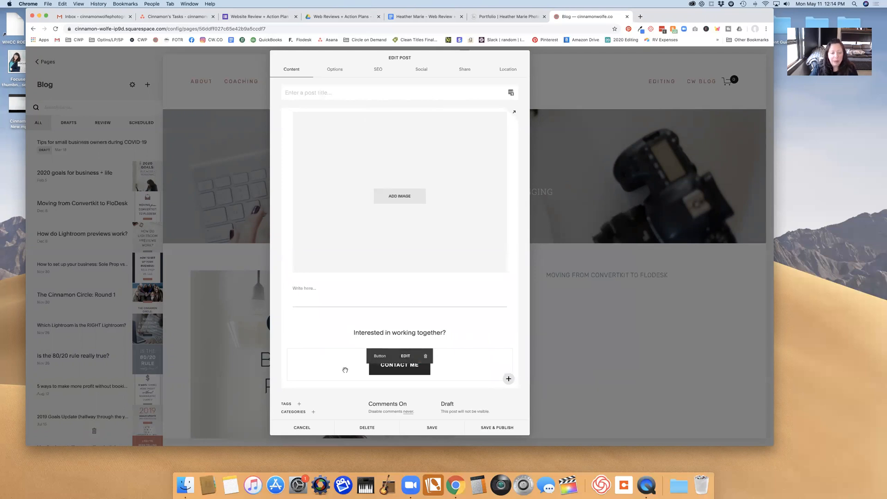
# Click away from the Contact Me button block to finish editing it.
pyautogui.click(509, 379)
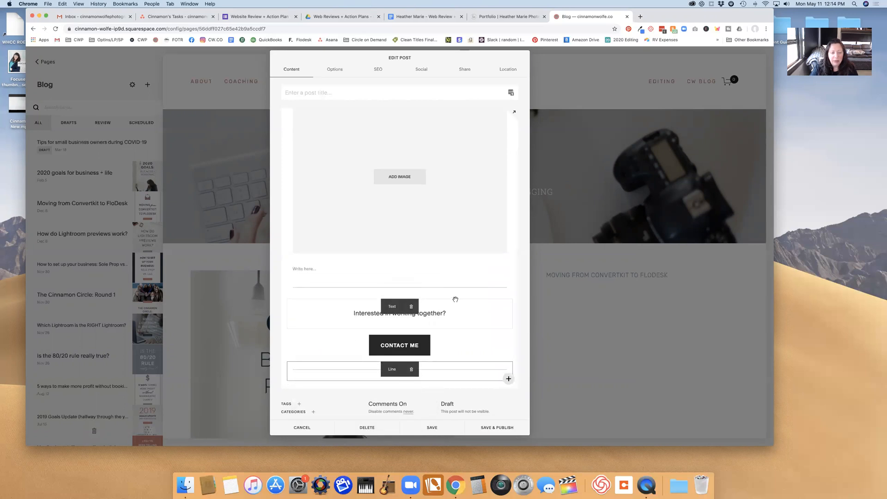
pyautogui.moveTo(340, 385)
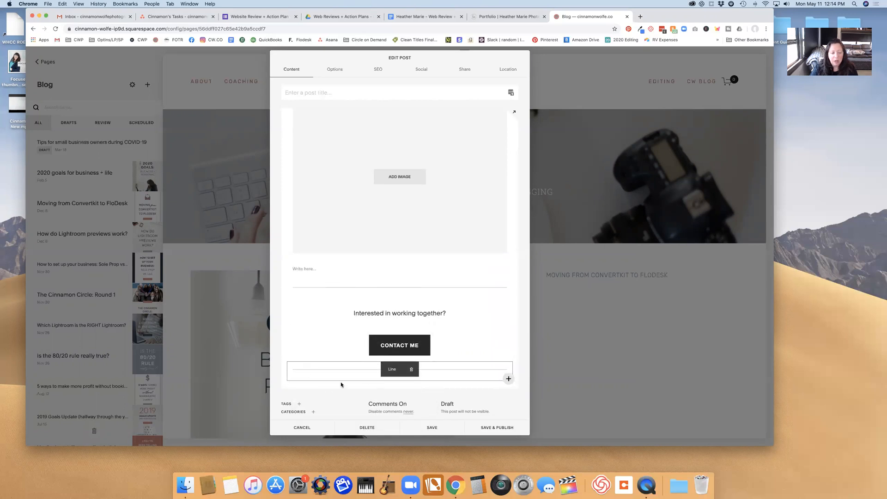
# Insert a new block below the button and scroll the menu to Summary Carousel.
pyautogui.click(509, 379)
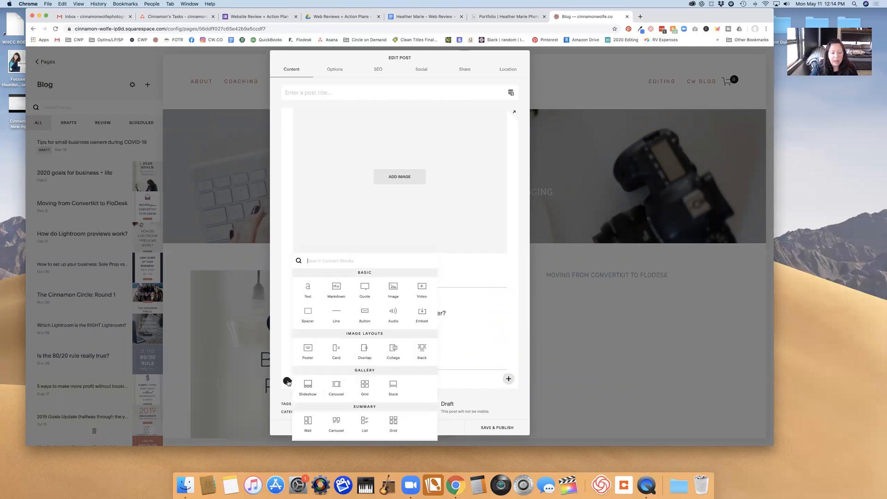
pyautogui.scroll(-3)
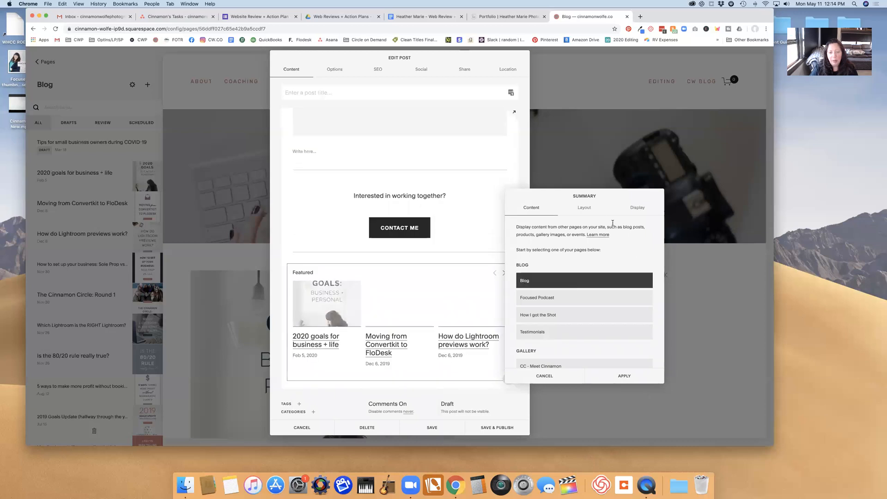
# Set the carousel to 2:3 vertical thumbnails with four items per row.
pyautogui.click(584, 207)
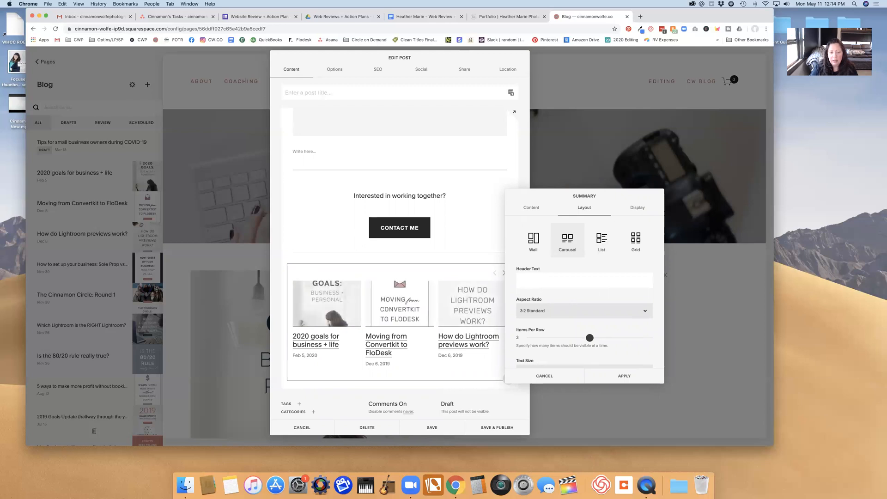
pyautogui.click(583, 310)
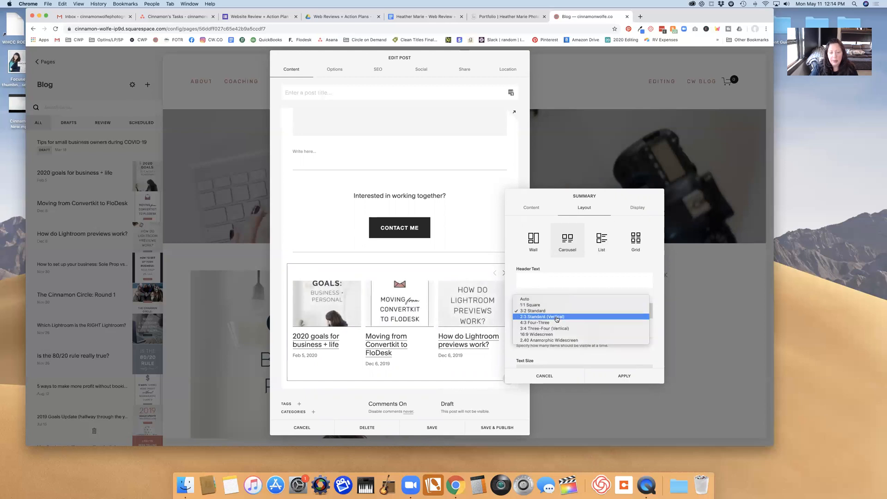
pyautogui.click(542, 316)
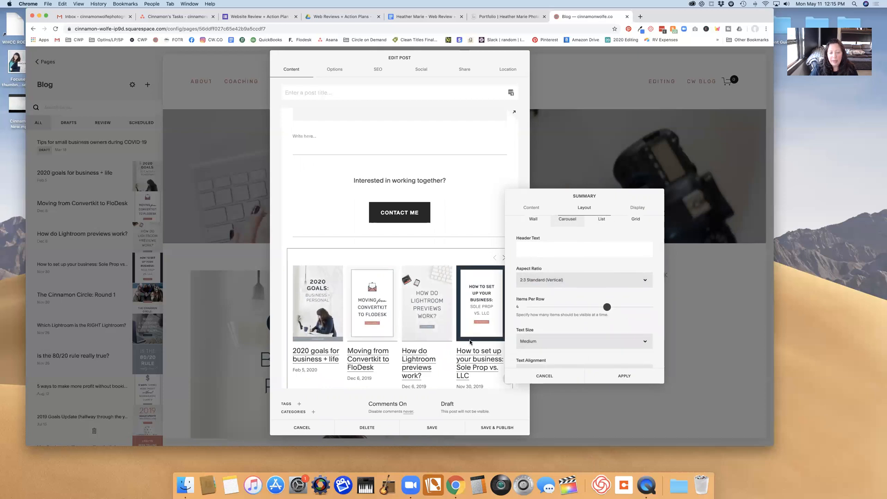
pyautogui.moveTo(525, 328)
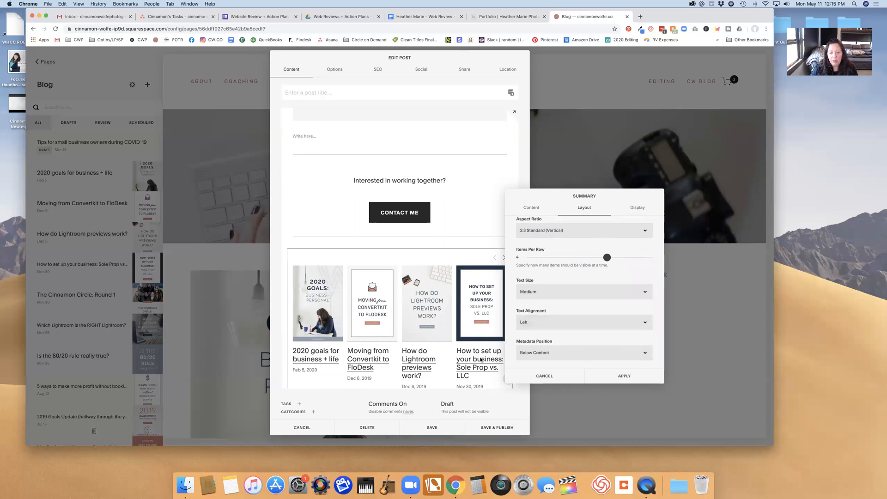
pyautogui.click(638, 207)
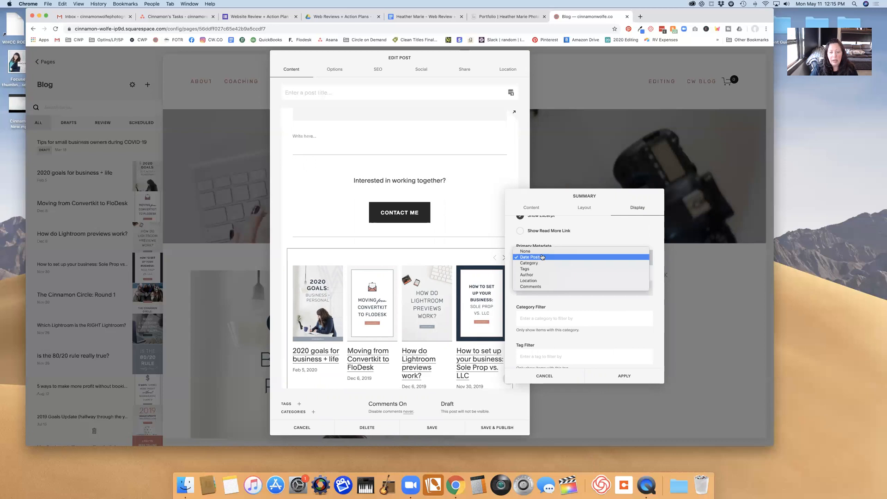
# Set primary metadata to None, hide post titles, and apply the carousel settings.
pyautogui.click(524, 250)
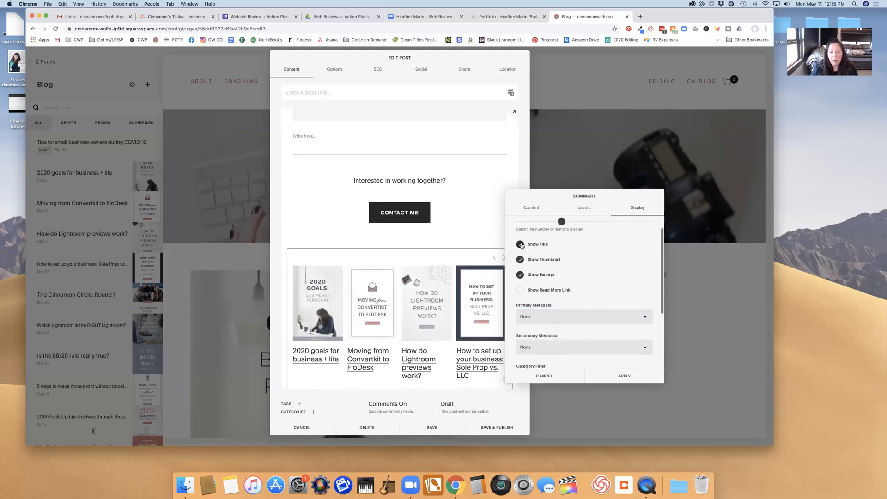
pyautogui.click(520, 244)
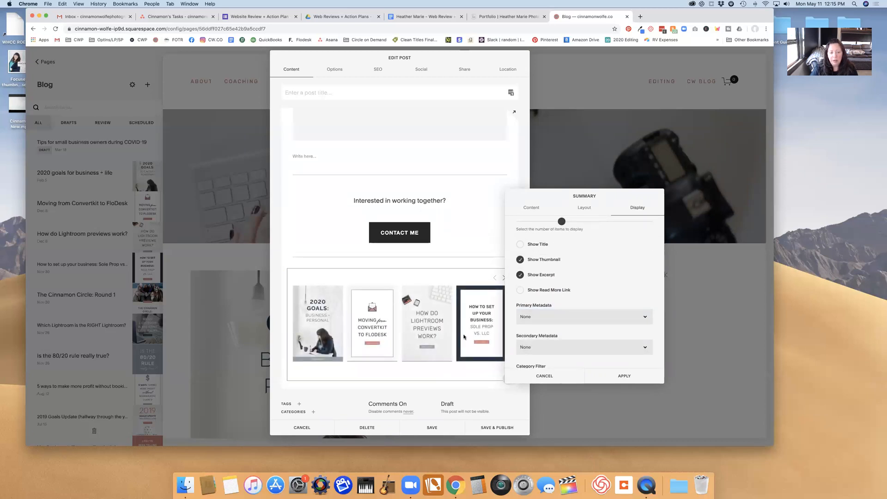
pyautogui.scroll(-3)
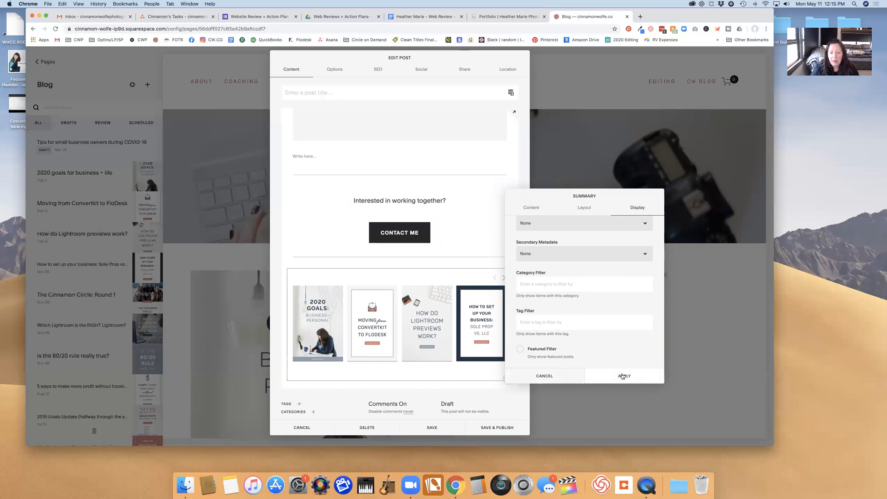
pyautogui.click(624, 375)
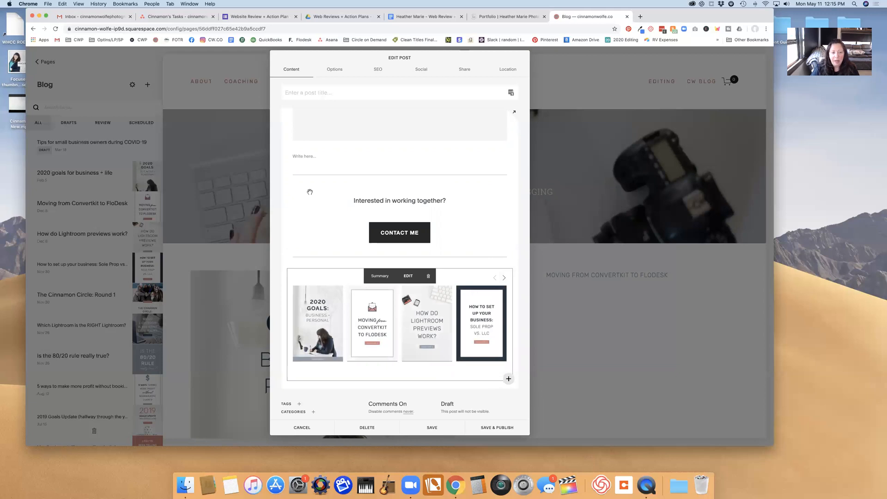
pyautogui.moveTo(437, 351)
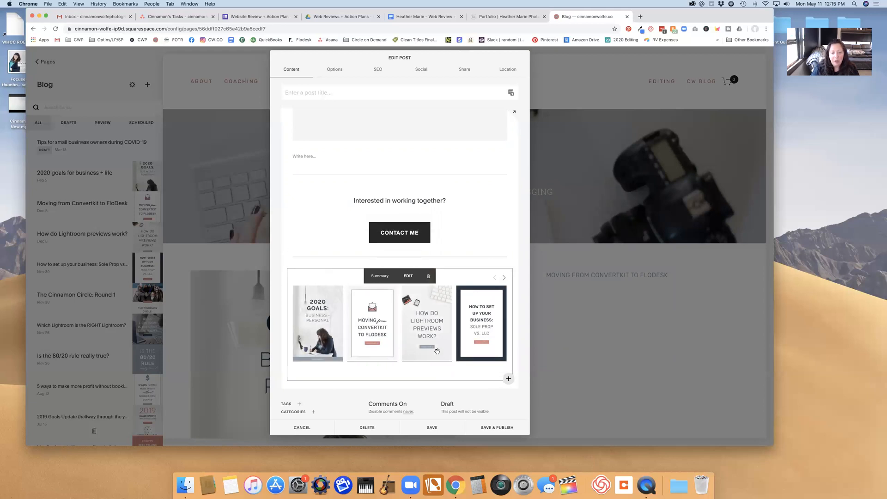
pyautogui.moveTo(463, 347)
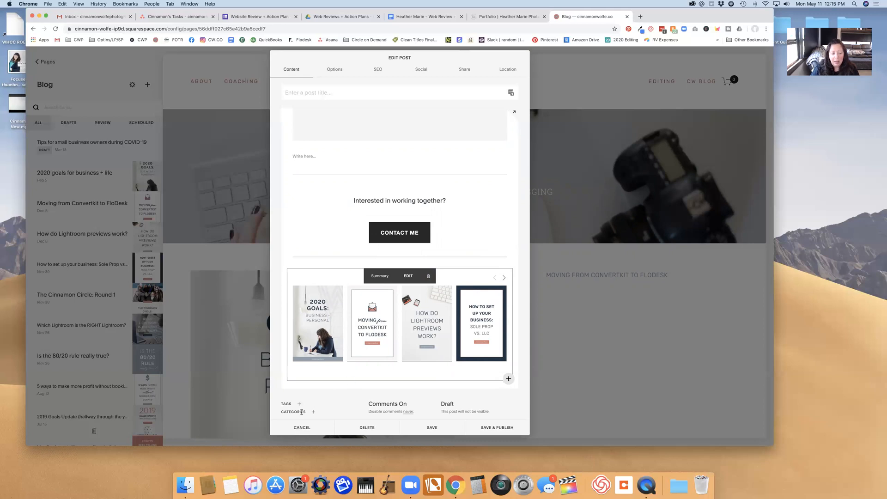
pyautogui.moveTo(346, 403)
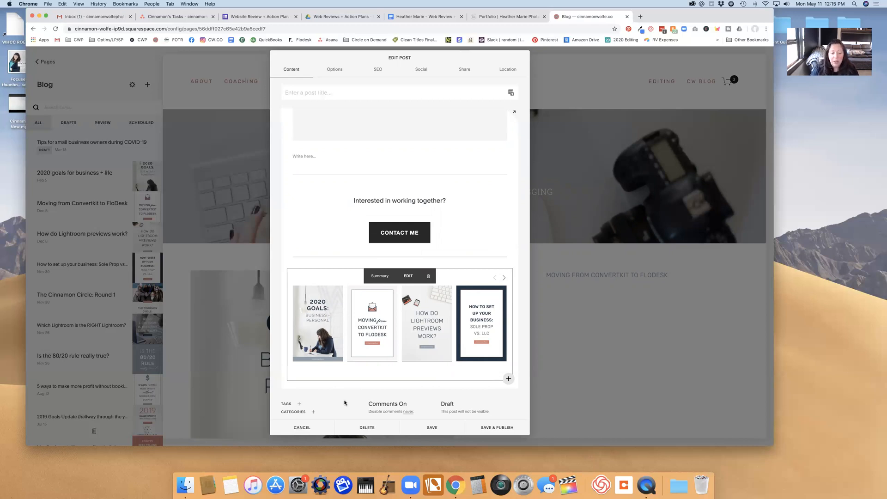
pyautogui.moveTo(383, 389)
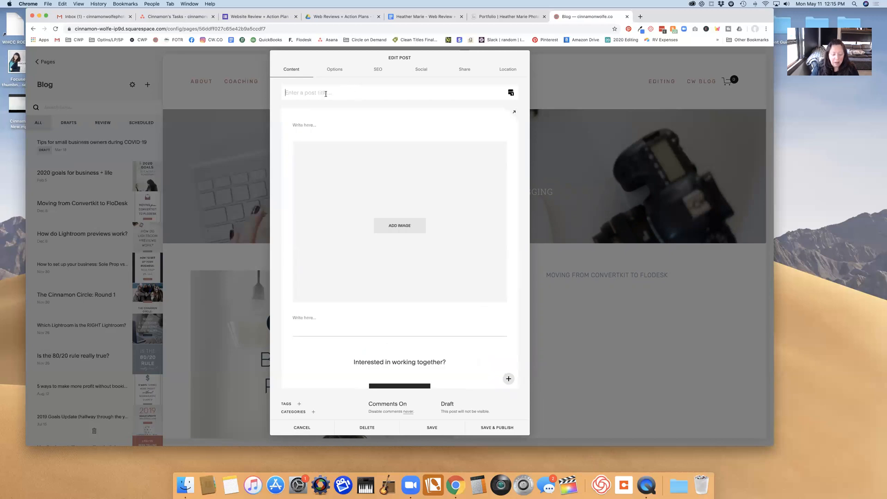
# Title the post 'BLOG POST TEMPLATE' and save it as a draft.
pyautogui.write('BLOG POST T')
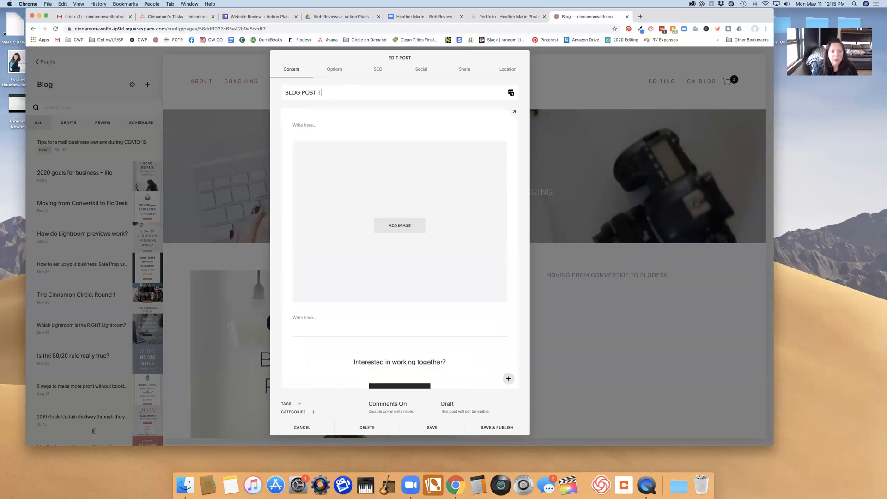
pyautogui.write('EMPLATE')
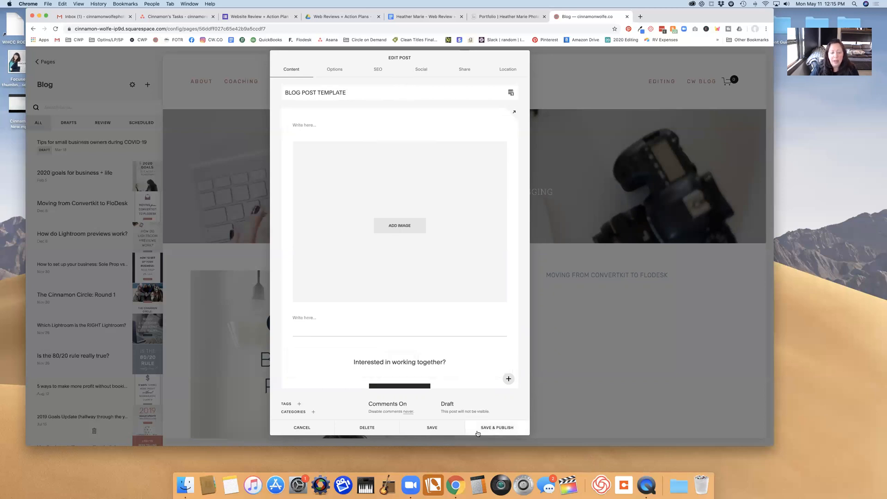
pyautogui.moveTo(434, 428)
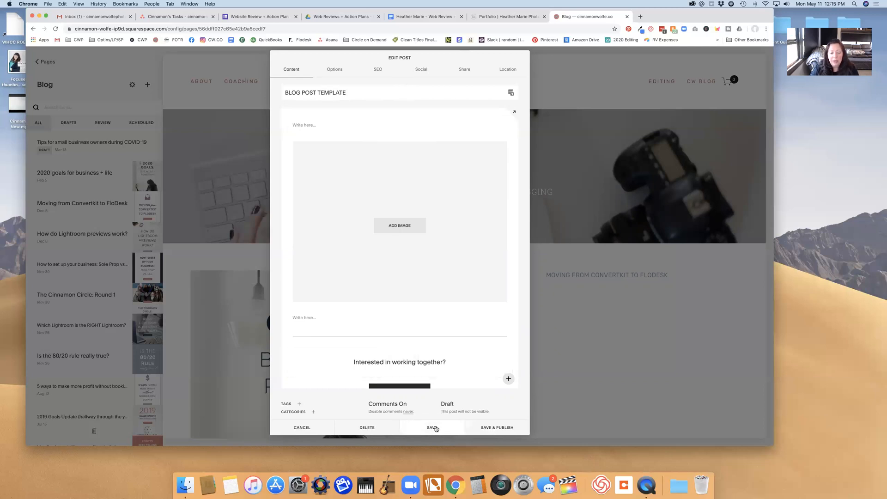
pyautogui.click(433, 427)
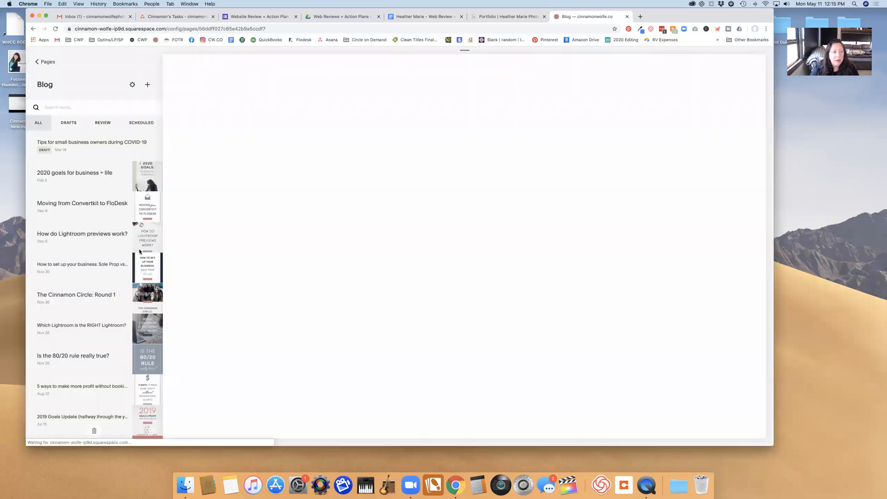
pyautogui.click(147, 84)
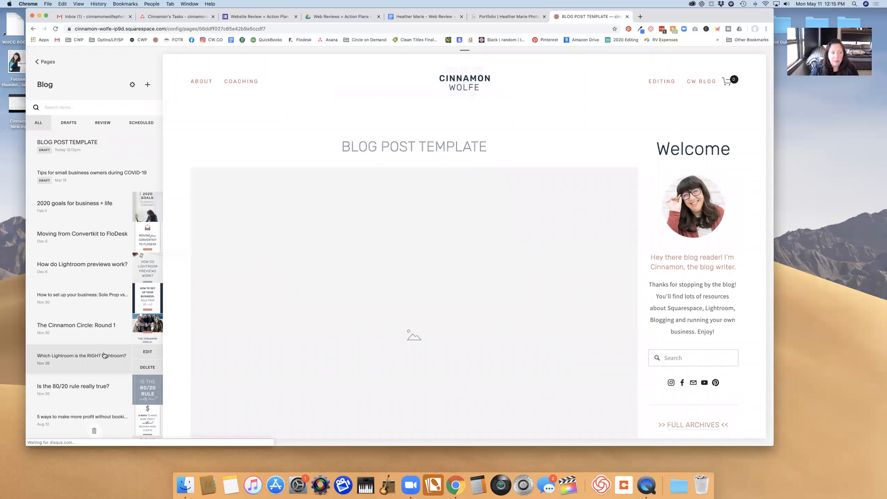
pyautogui.moveTo(79, 145)
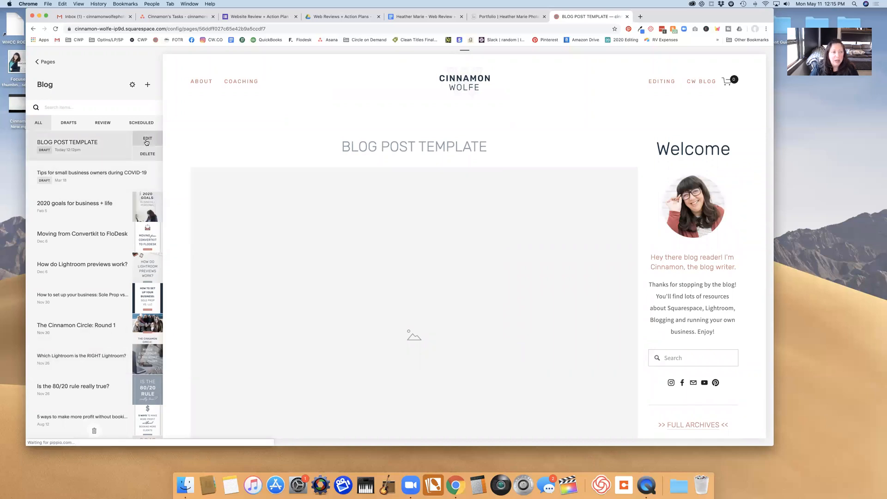
pyautogui.moveTo(75, 139)
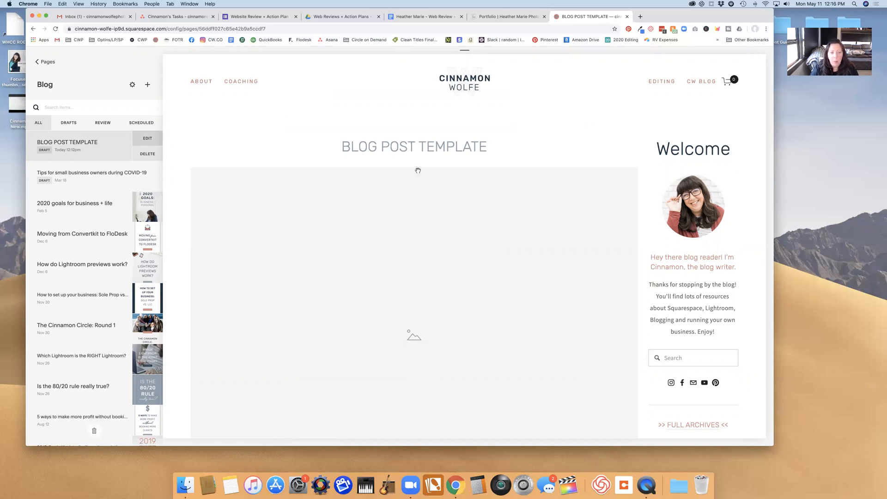
# Duplicate the BLOG POST TEMPLATE draft from its Edit Post dialog.
pyautogui.click(147, 138)
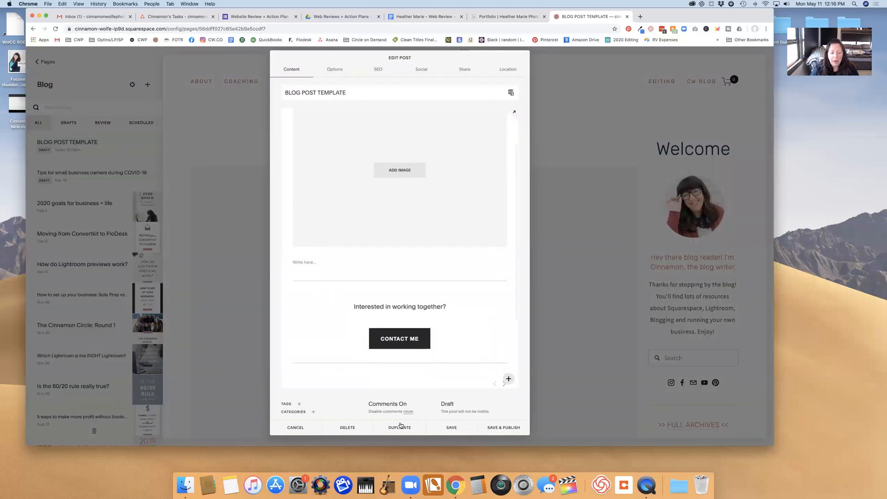
pyautogui.click(295, 427)
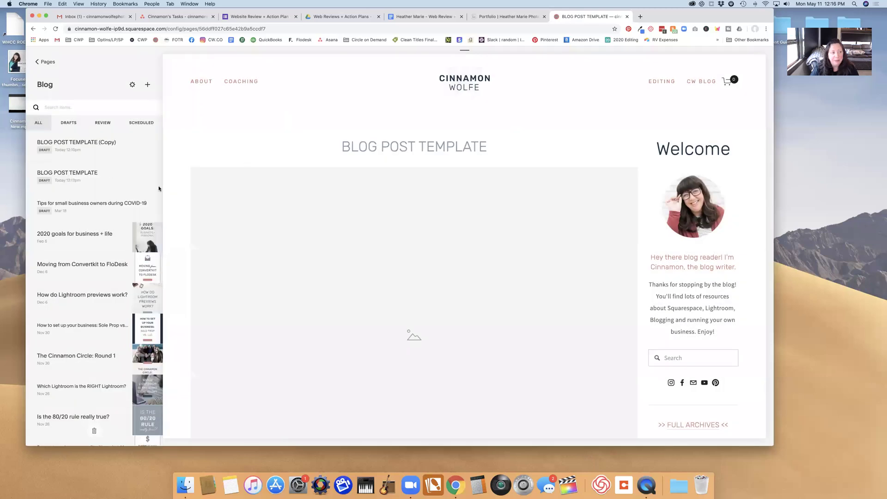
pyautogui.moveTo(91, 142)
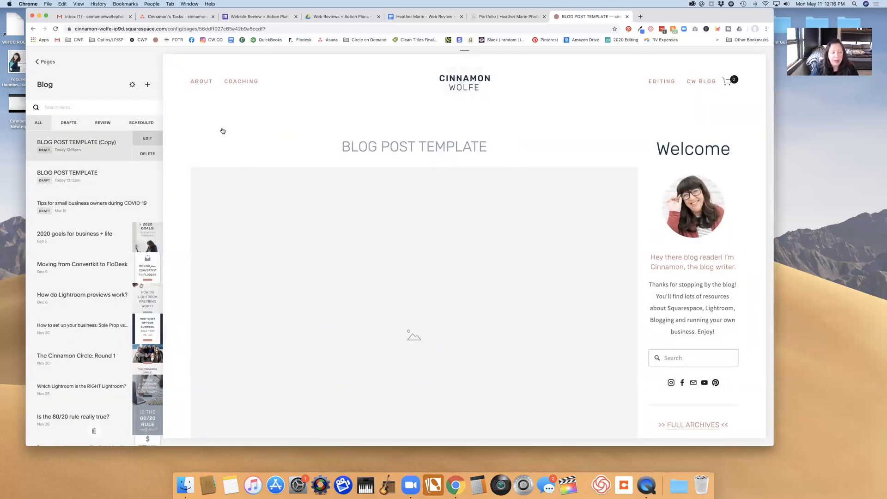
# Open the (Copy) draft and type the title 'How to create a blog post template in Squarespace'.
pyautogui.click(147, 138)
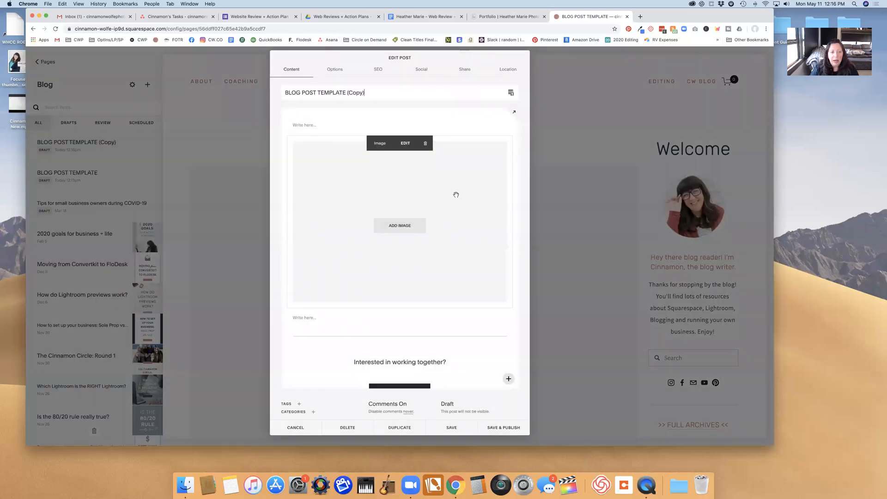
pyautogui.scroll(-3)
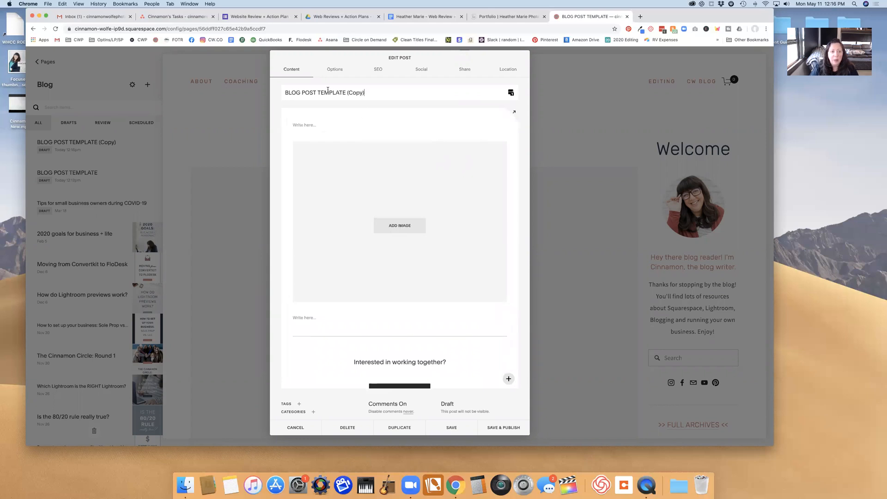
pyautogui.write('How')
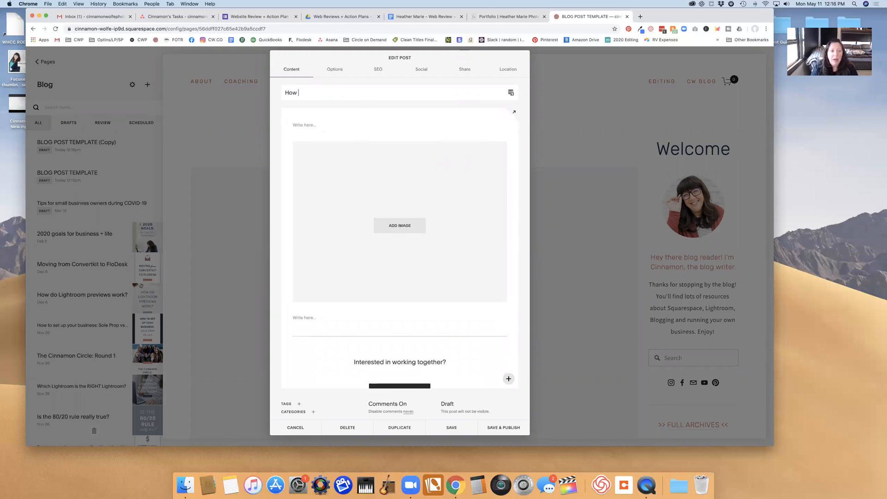
pyautogui.write('to create a')
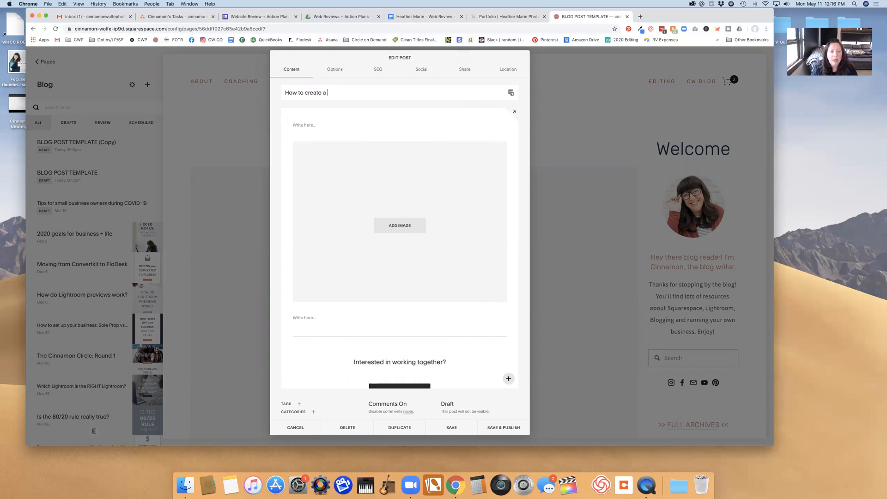
pyautogui.write('blog post template in Square')
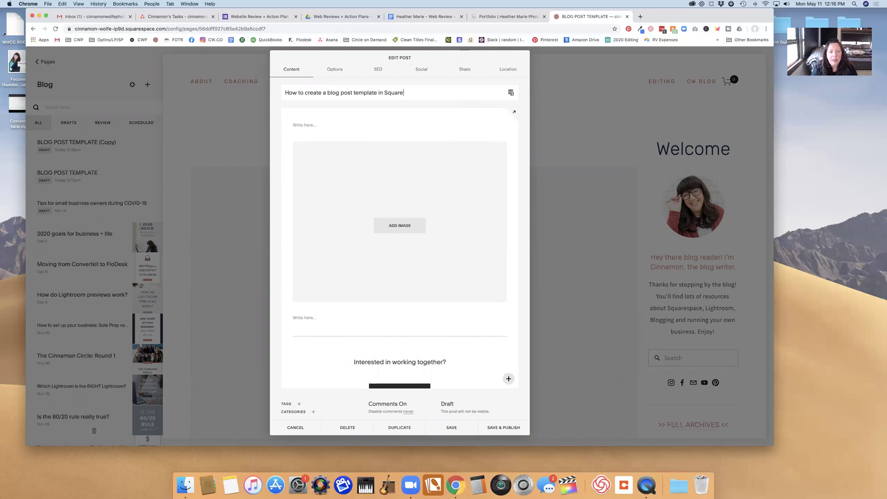
pyautogui.write('space')
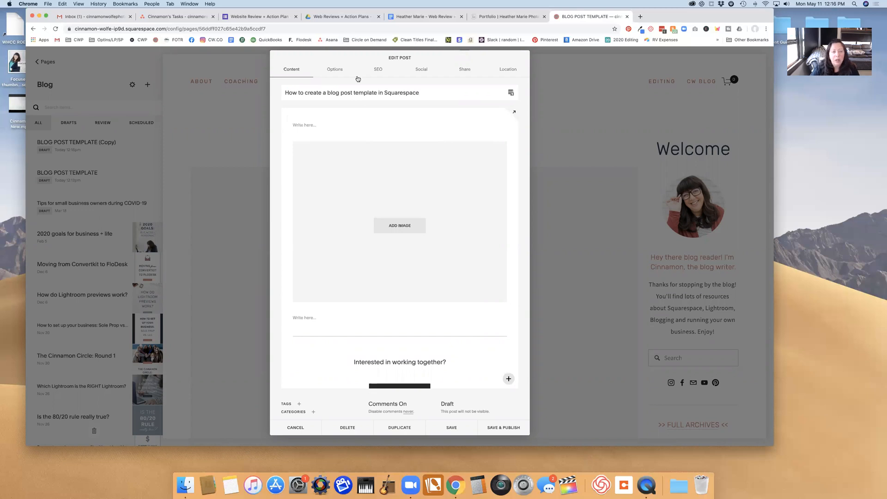
# On the Options tab, start rewriting the Post URL as /blog/how-to-create-blog-post-te….
pyautogui.click(334, 69)
pyautogui.write('how-to-create')
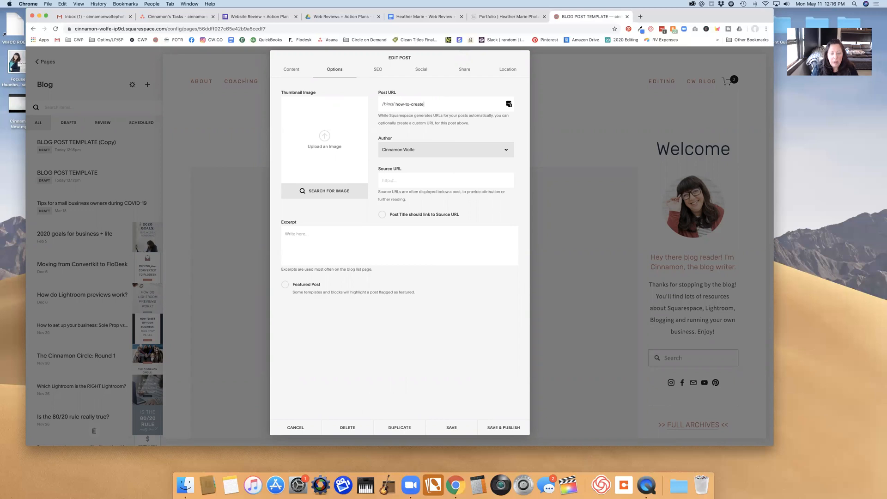
pyautogui.write('-blog')
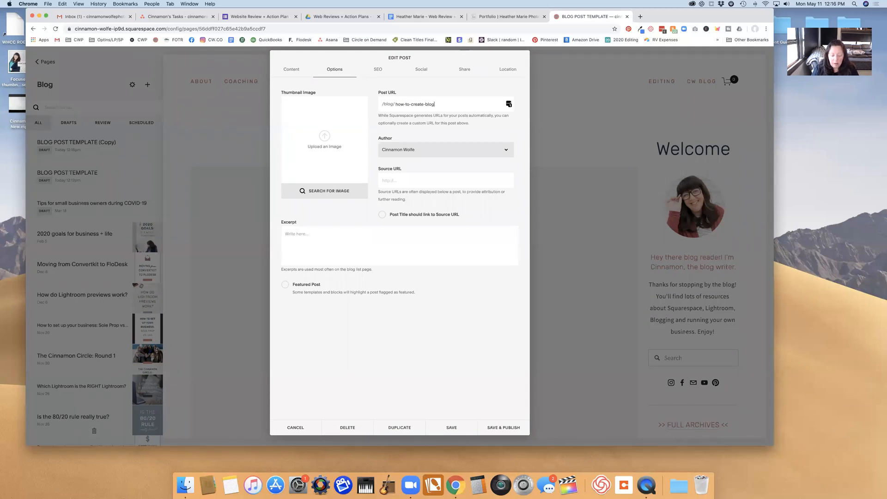
pyautogui.write('-post-template')
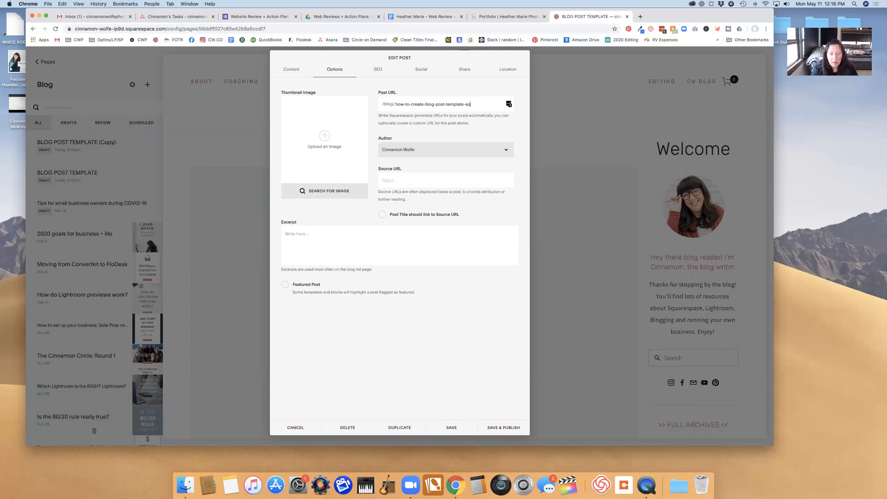
# Finish the slug with '-squarespace' and scroll the Content tab to the summary carousel.
pyautogui.write('-squarespace')
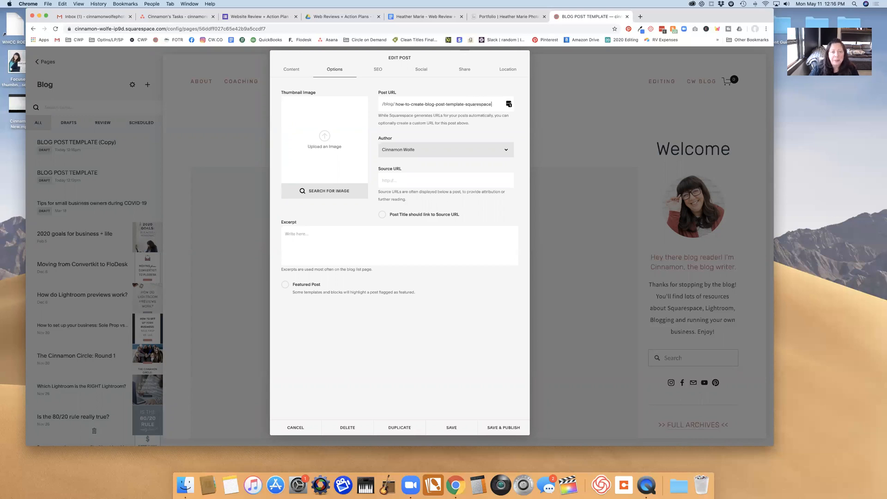
pyautogui.click(291, 69)
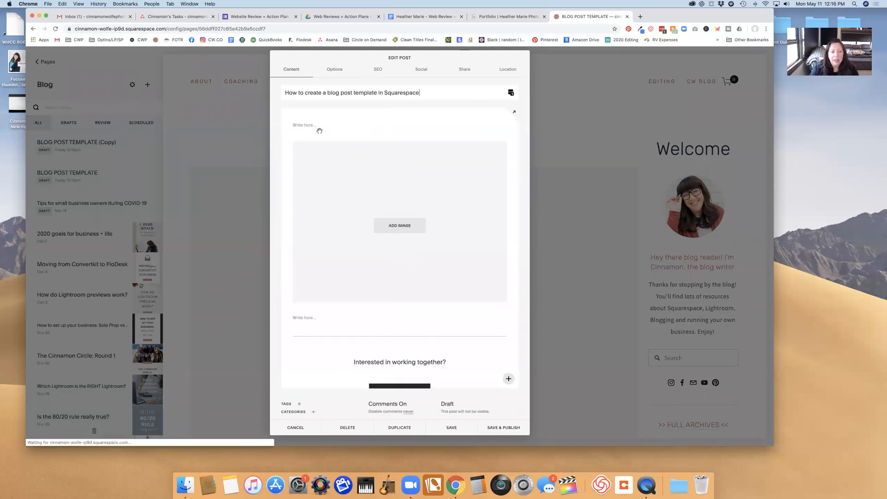
pyautogui.scroll(-3)
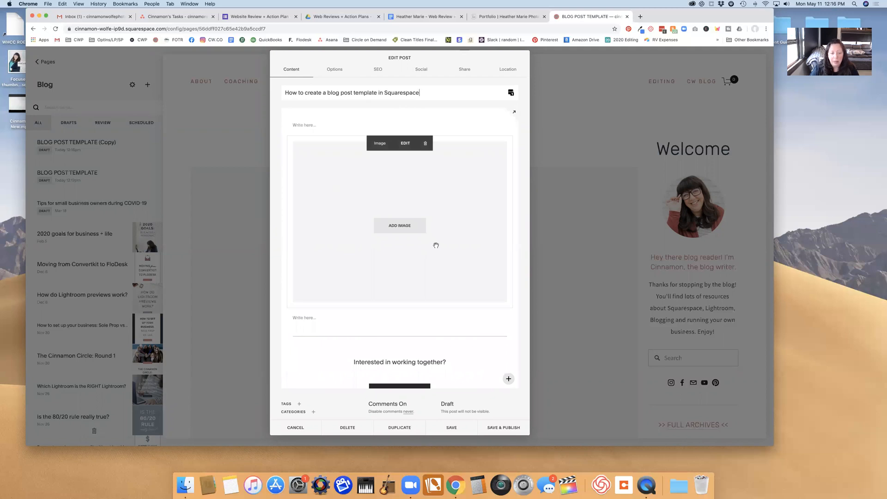
pyautogui.scroll(-3)
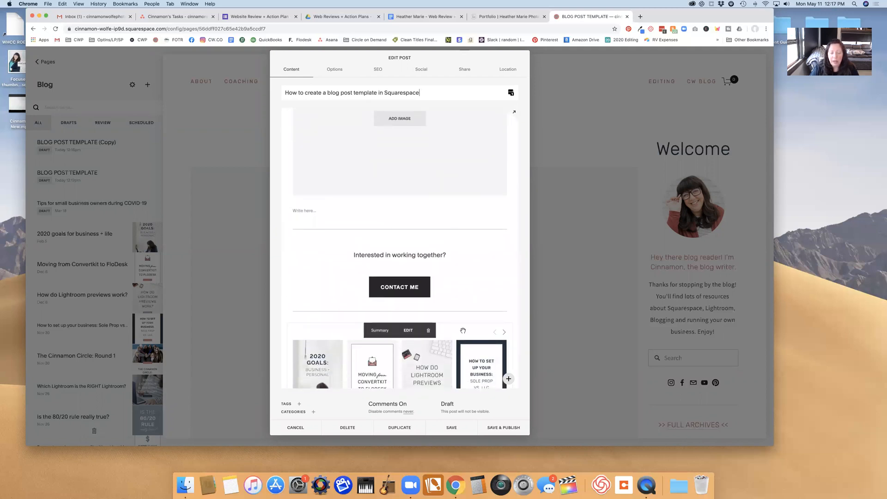
pyautogui.scroll(-3)
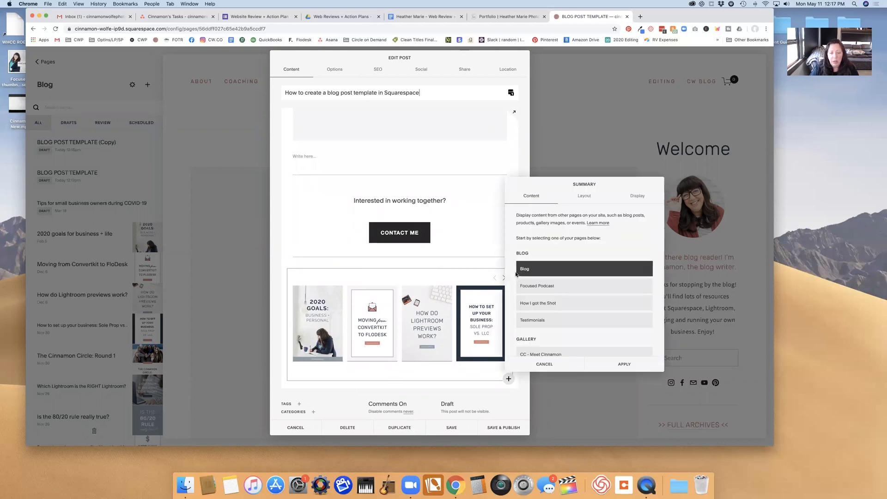
# Set the summary carousel's Display category filter to Squarespace.
pyautogui.click(638, 195)
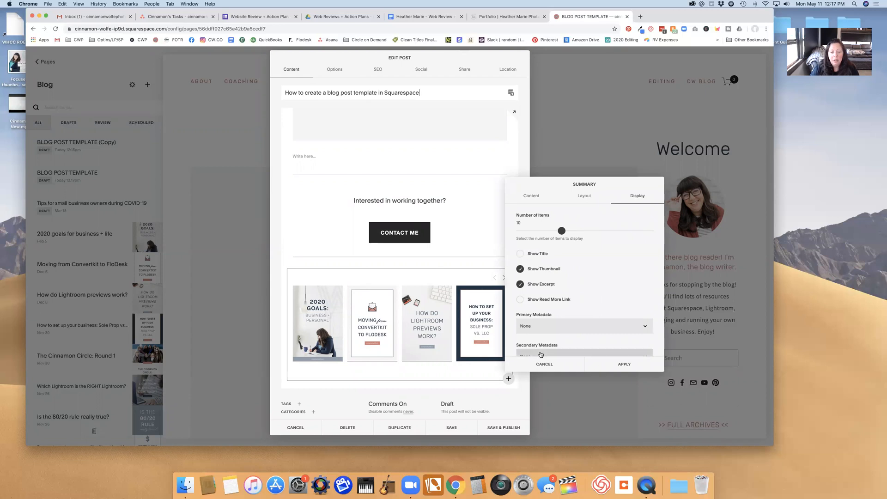
pyautogui.write('Sq')
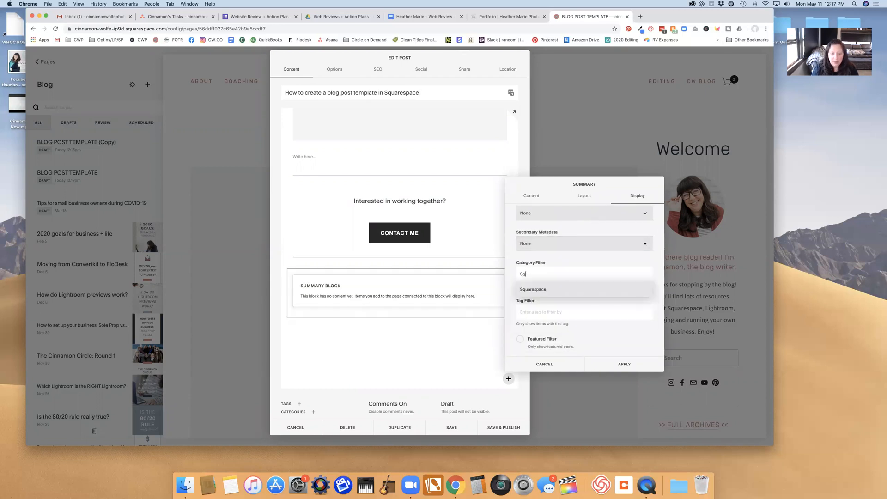
pyautogui.click(532, 289)
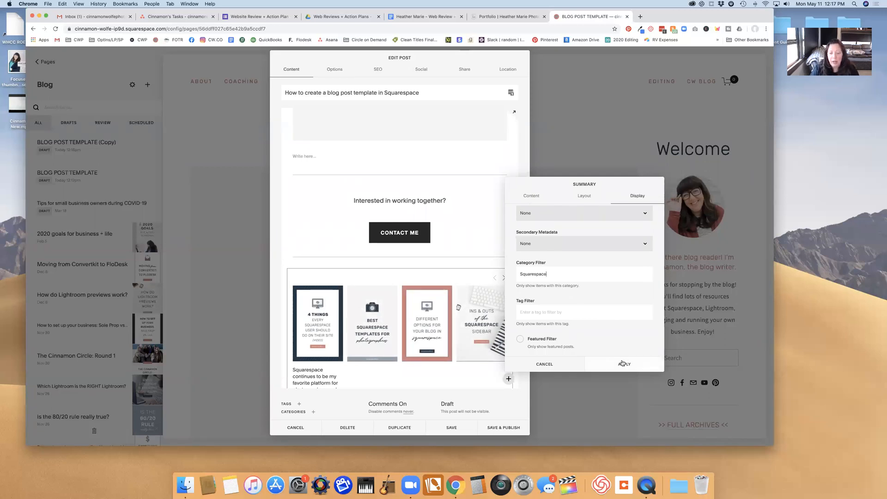
# Apply the carousel settings and add the Blogging category to the post.
pyautogui.click(313, 411)
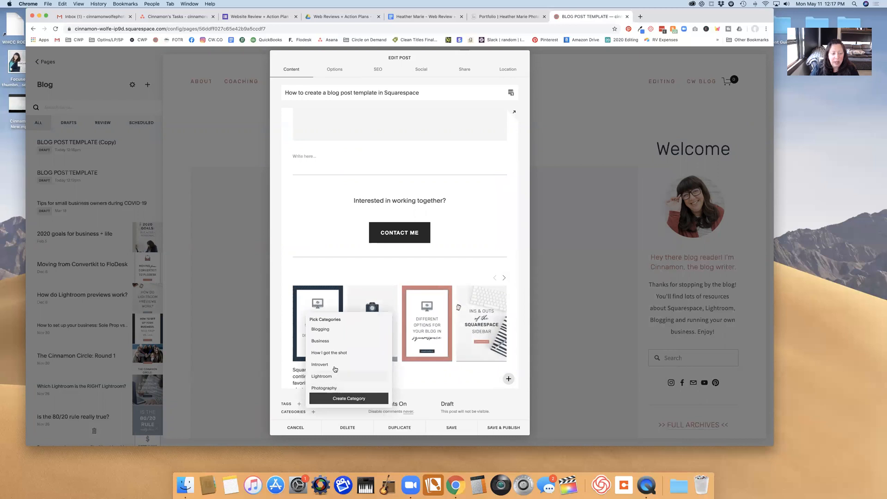
pyautogui.scroll(-3)
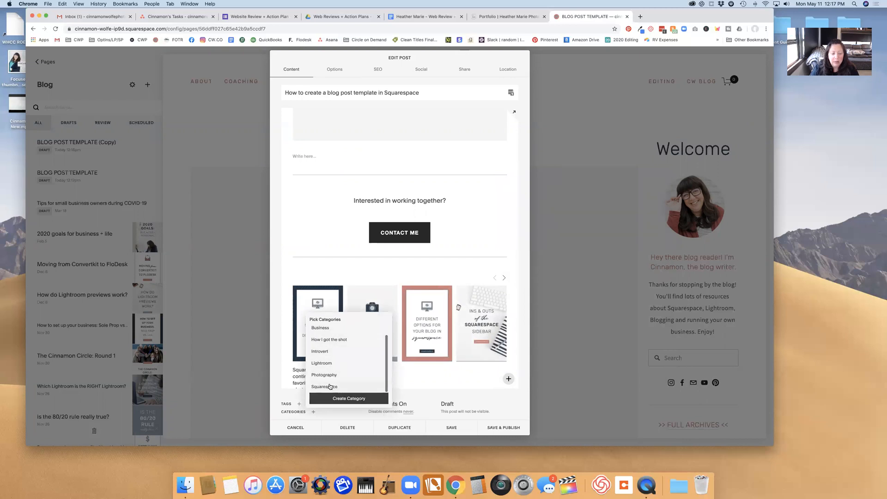
pyautogui.click(325, 386)
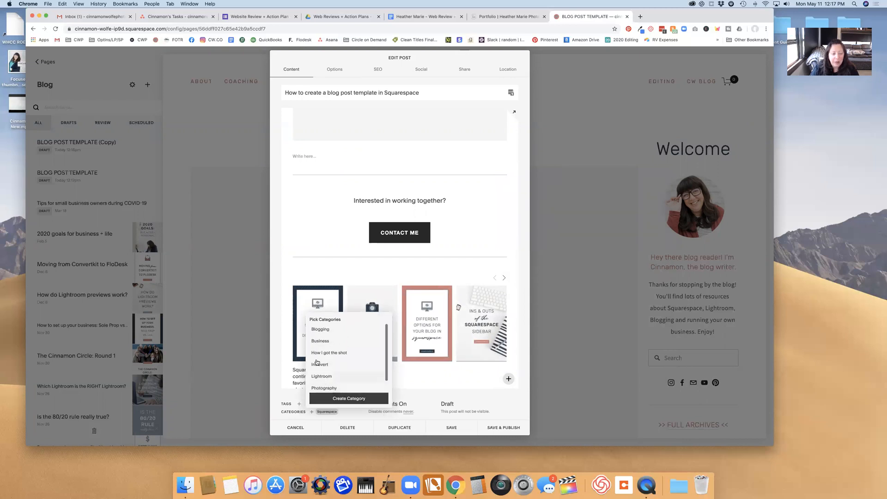
pyautogui.click(320, 330)
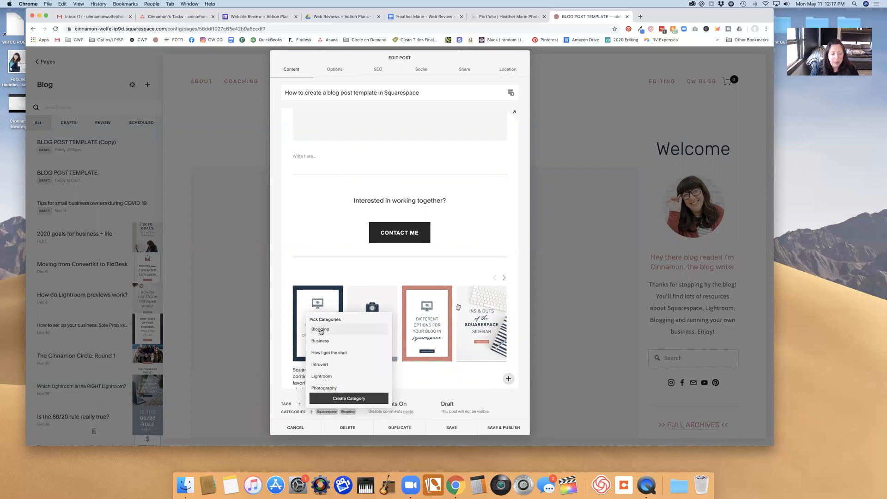
# Tag the post with 'blog tips' and 'Squarespace Hacks'.
pyautogui.click(299, 404)
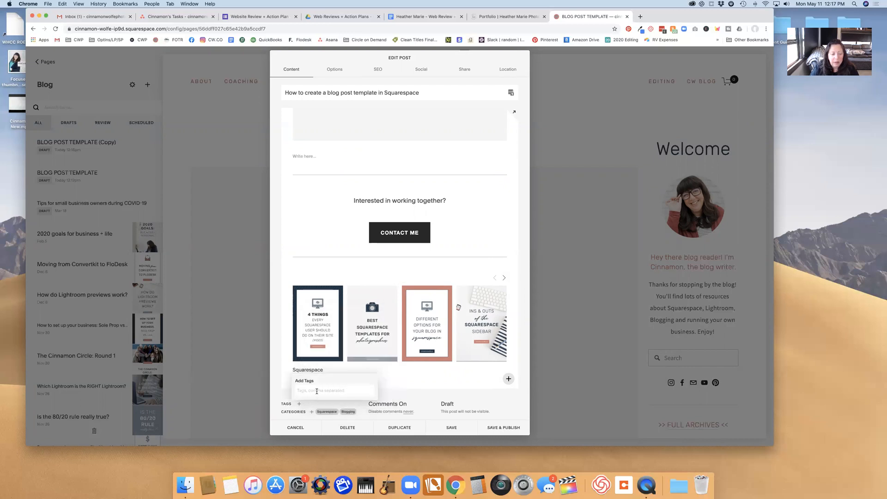
pyautogui.write('blog')
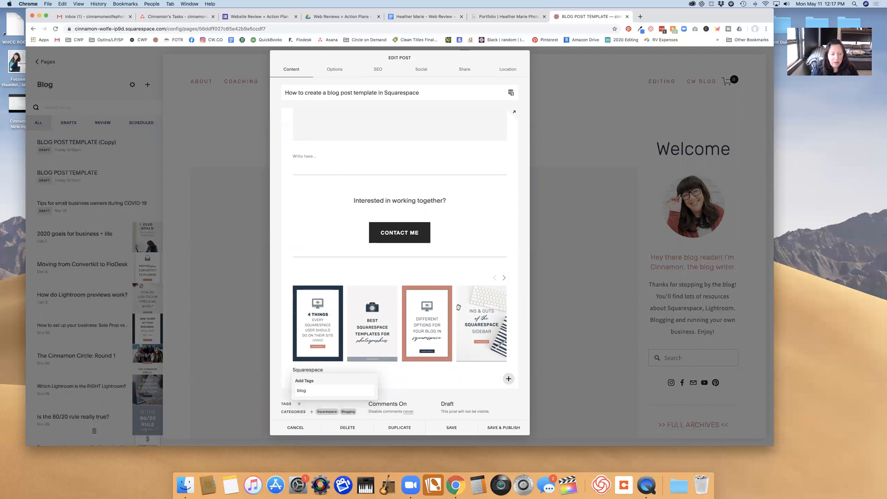
pyautogui.write('b')
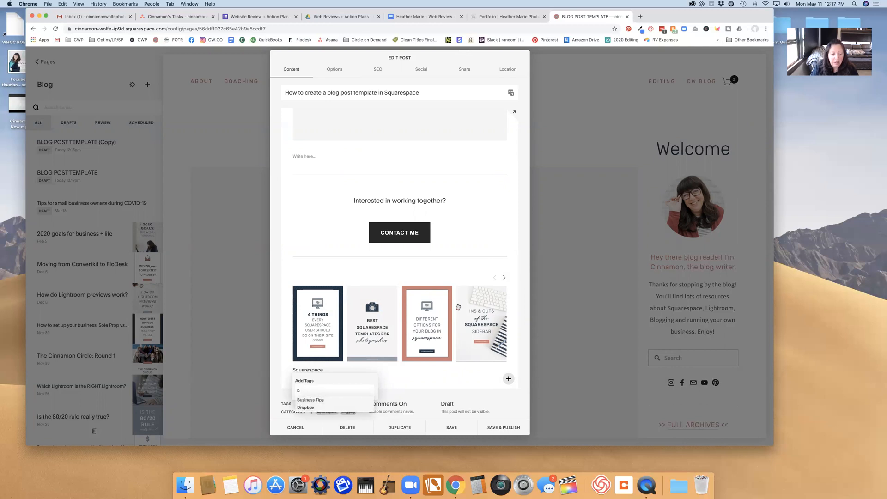
pyautogui.write('blog tip')
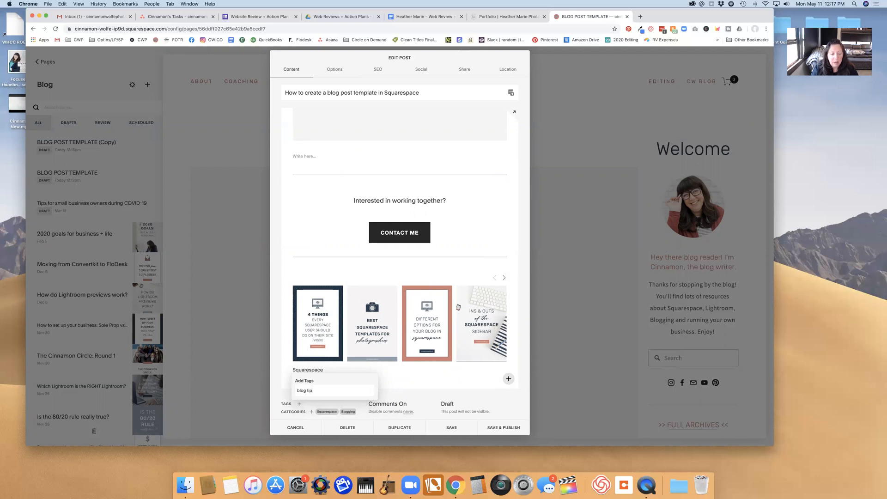
pyautogui.write('square')
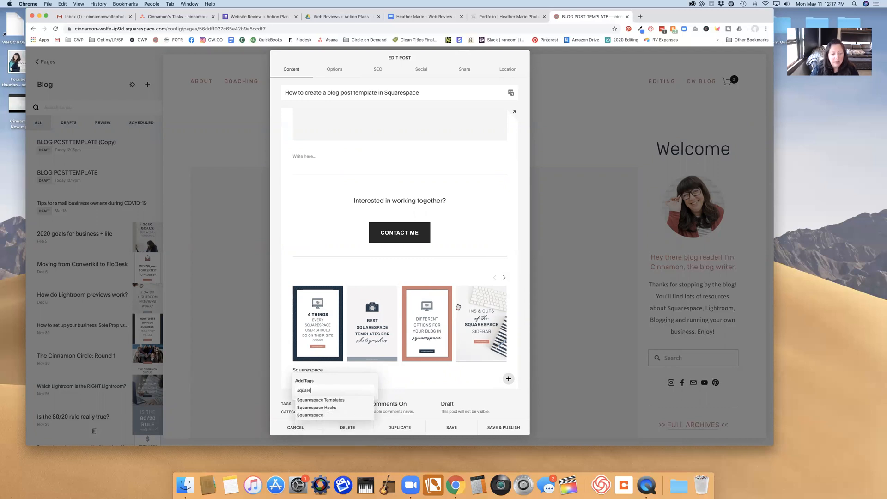
pyautogui.click(317, 407)
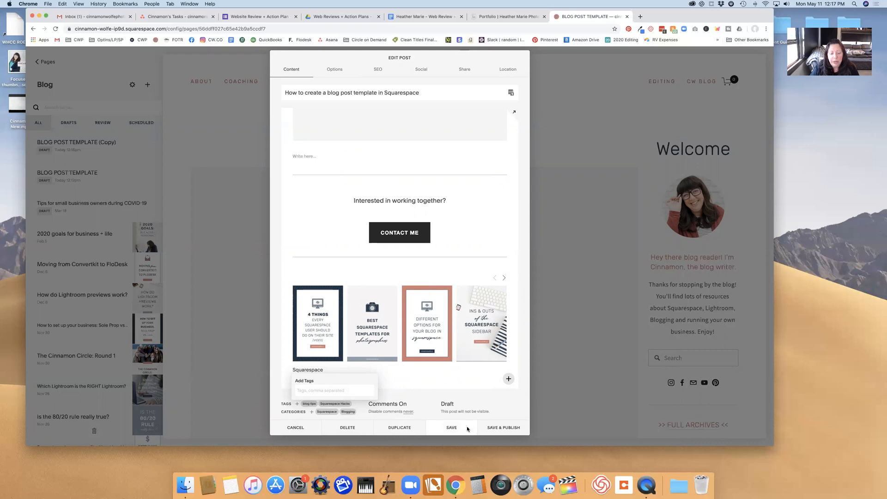
# Save the draft, scroll its preview, and reopen it from the Blog list.
pyautogui.click(451, 427)
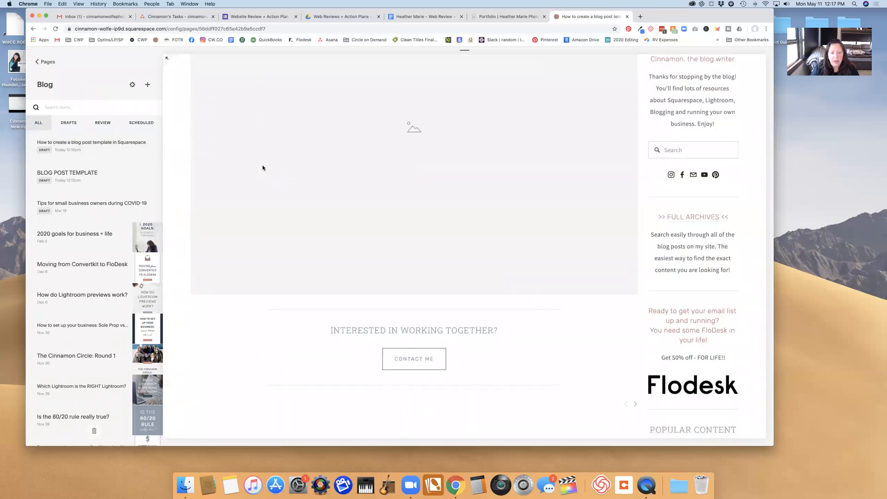
pyautogui.scroll(-3)
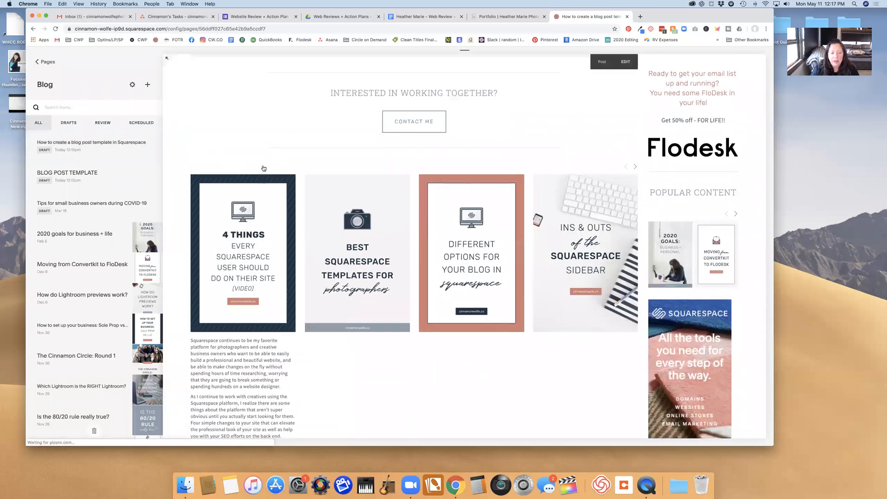
pyautogui.scroll(-3)
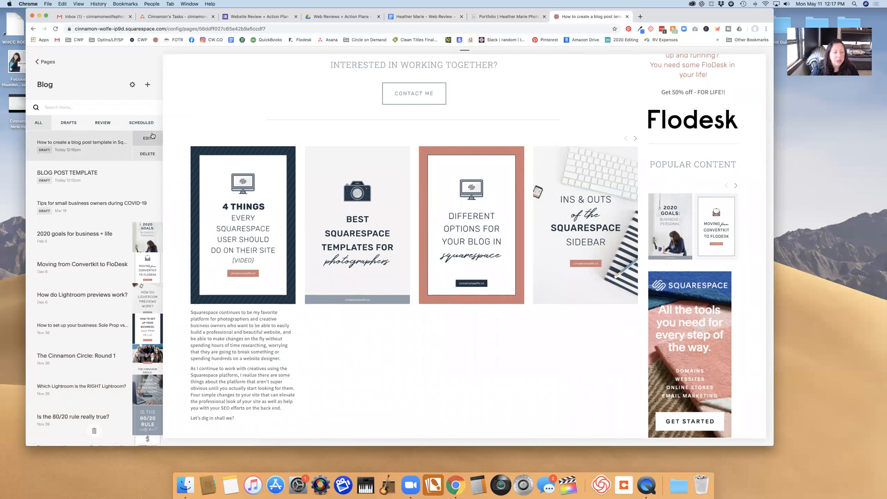
pyautogui.click(146, 136)
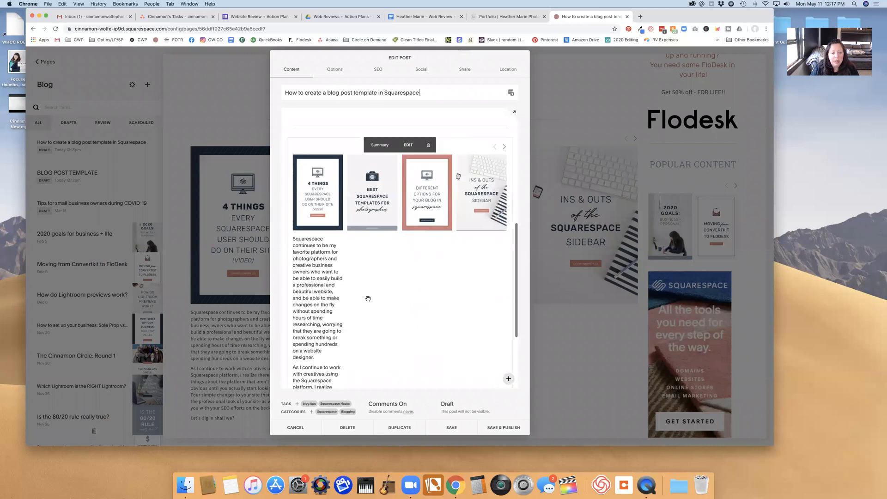
pyautogui.scroll(3)
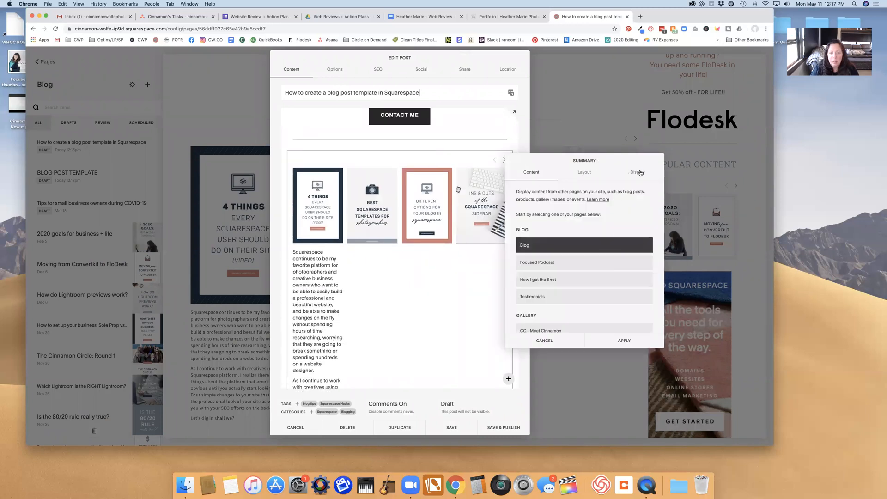
pyautogui.click(637, 172)
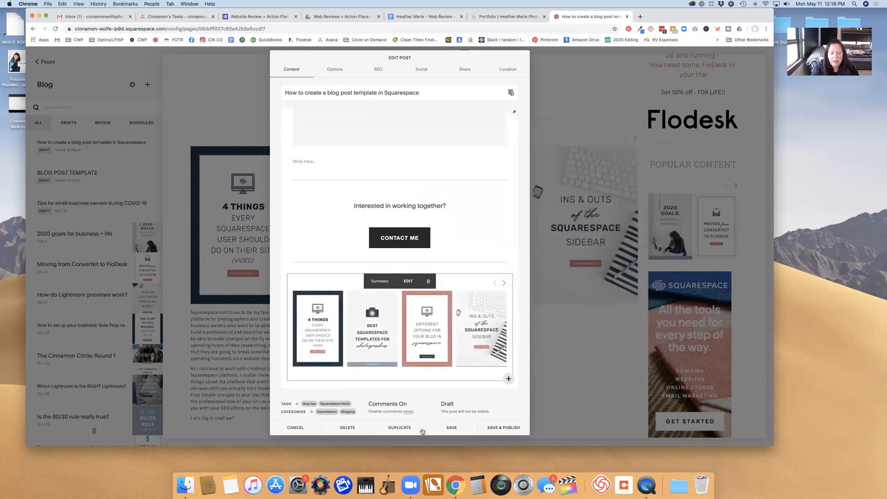
pyautogui.moveTo(441, 427)
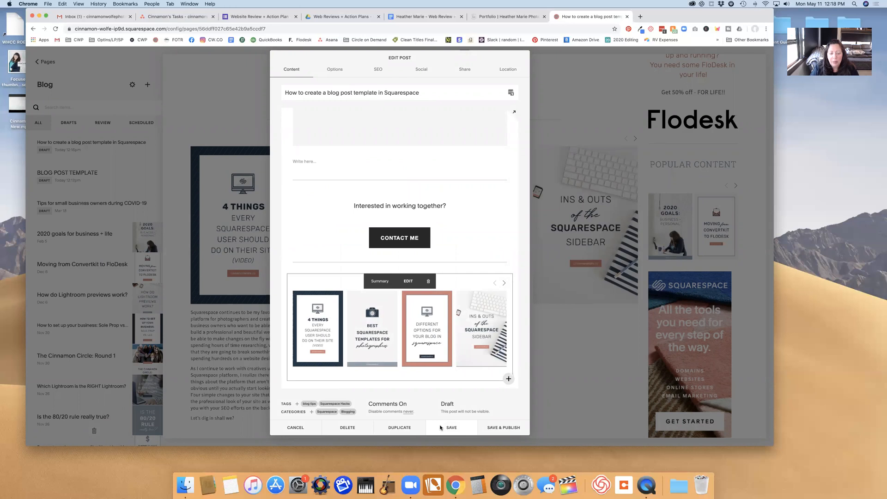
# Save the post's edits and scroll the preview through the contact section and carousel.
pyautogui.click(451, 427)
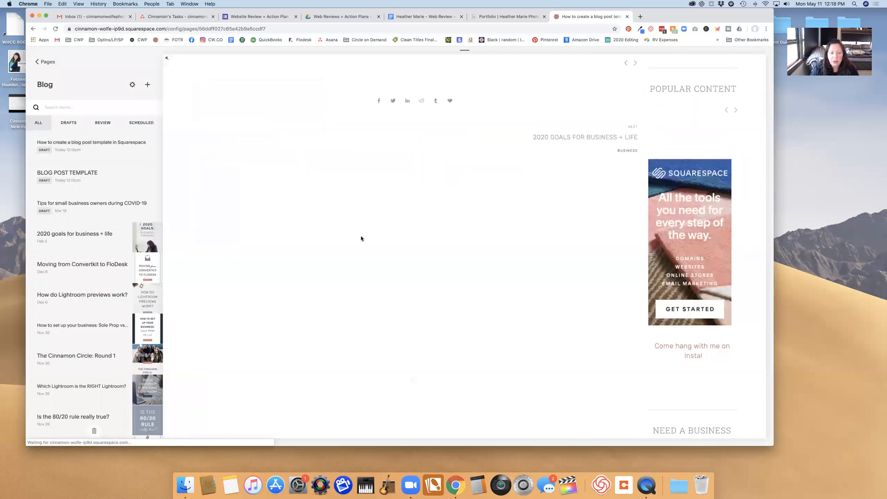
pyautogui.scroll(-3)
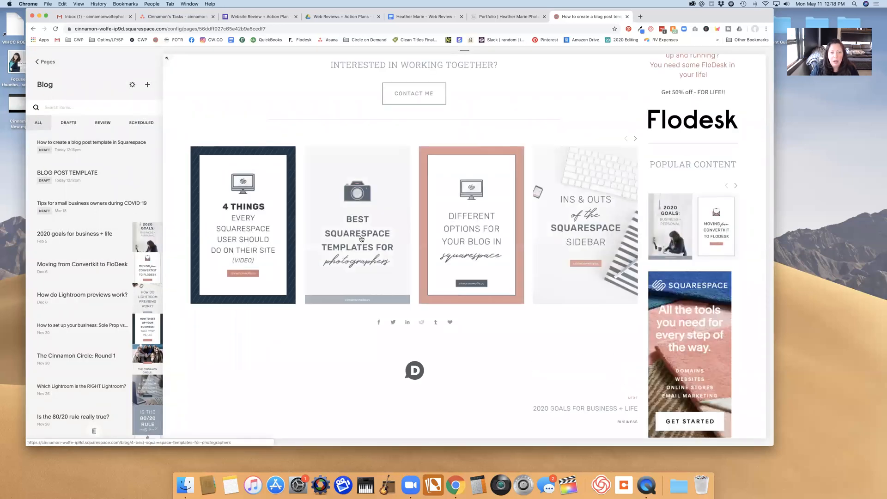
pyautogui.click(91, 142)
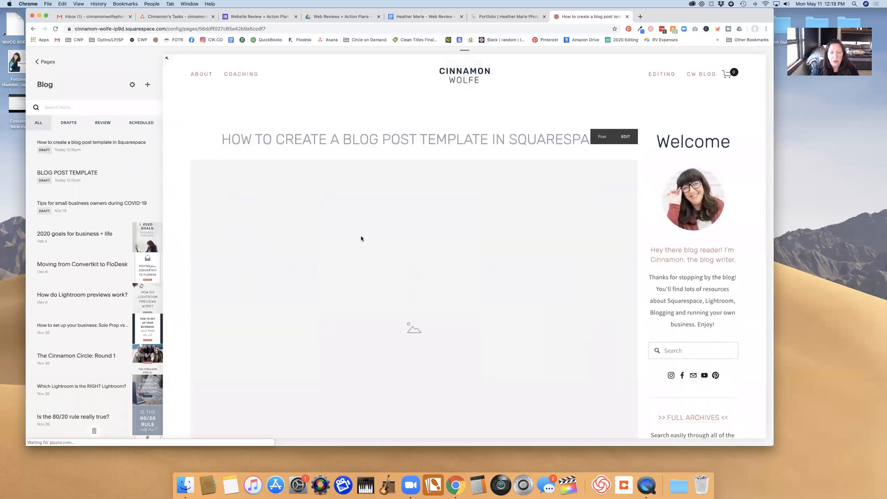
pyautogui.scroll(-3)
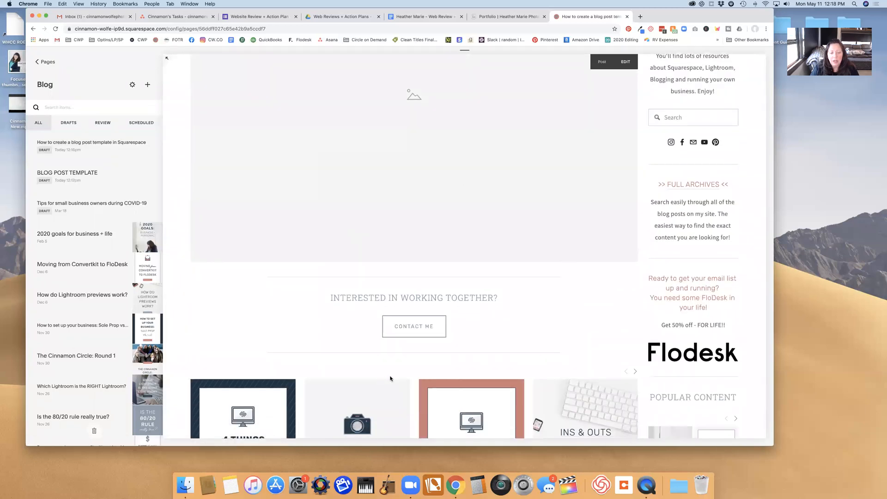
pyautogui.scroll(-3)
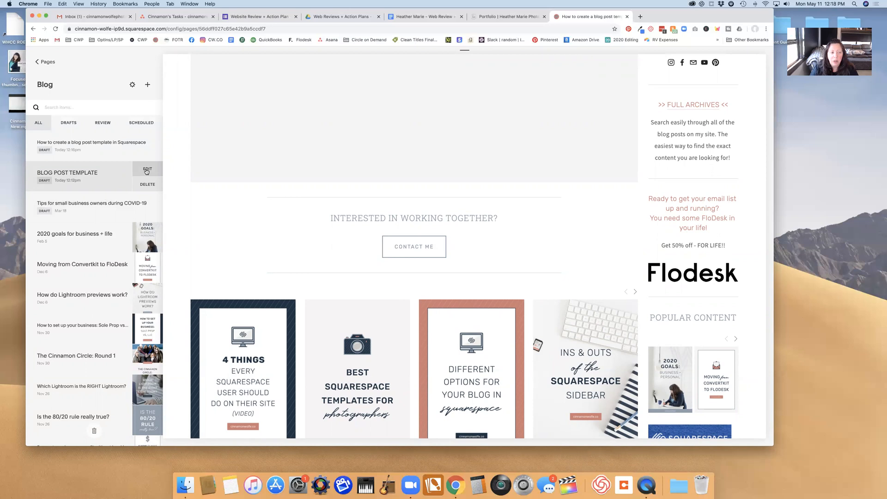
# Reopen BLOG POST TEMPLATE and save it without changes.
pyautogui.click(147, 171)
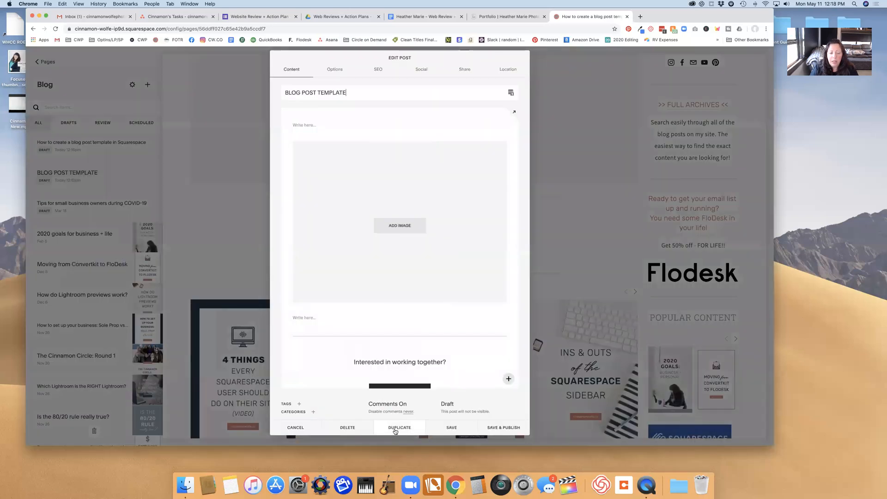
pyautogui.moveTo(257, 225)
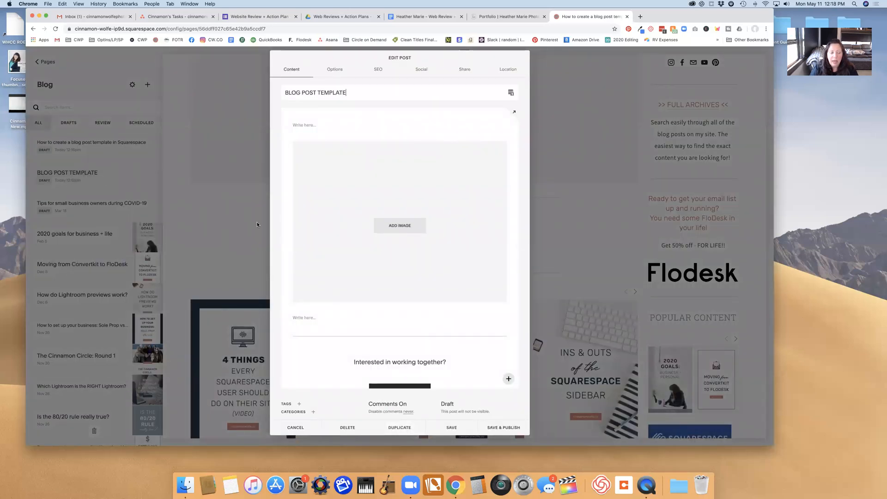
pyautogui.click(452, 427)
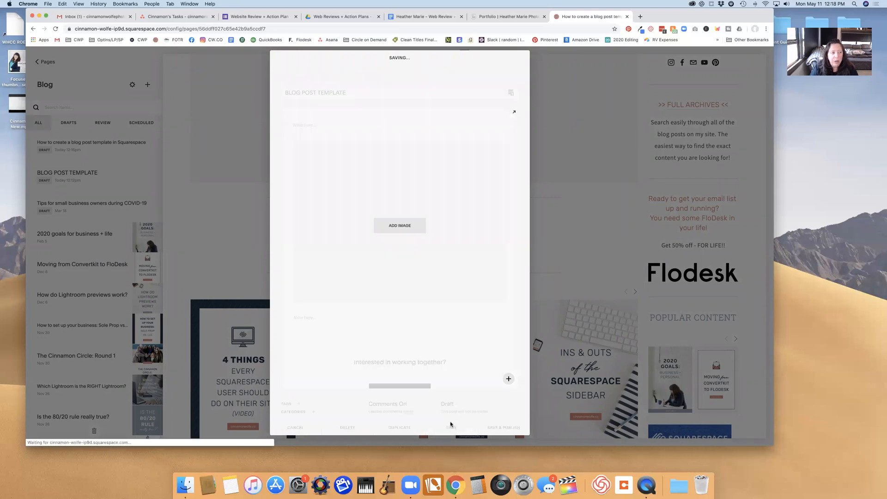